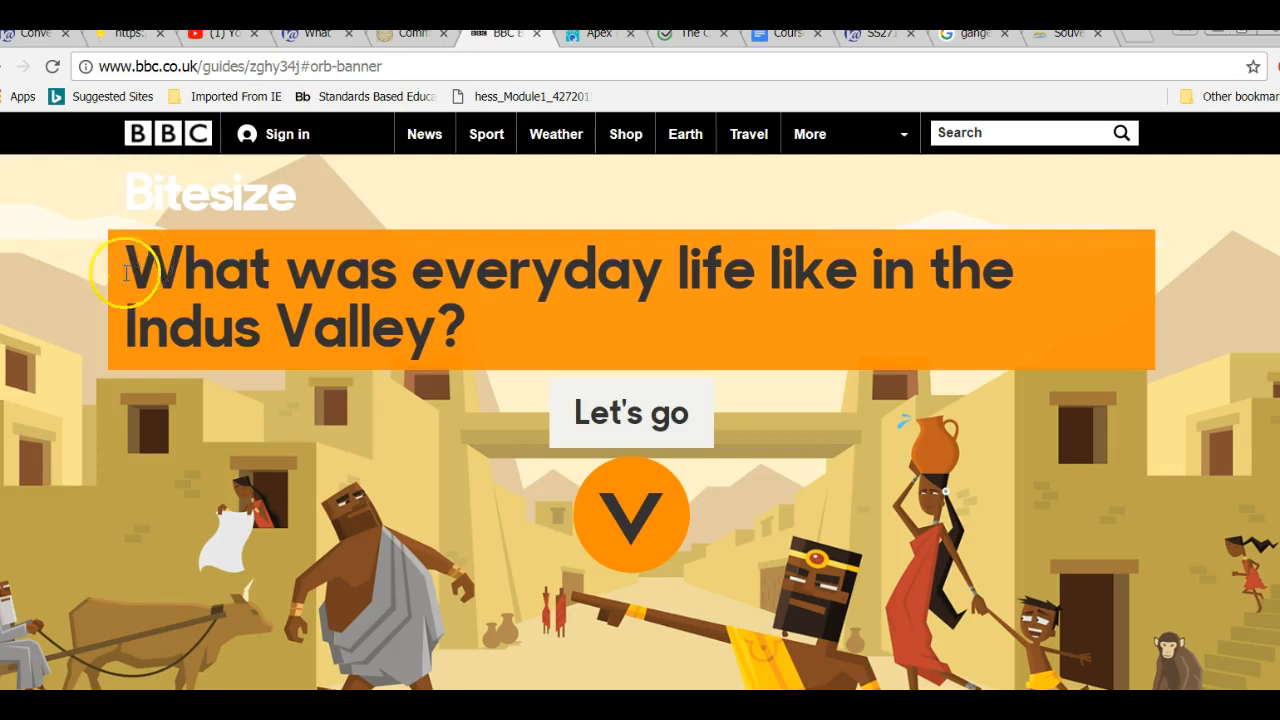
pyautogui.moveTo(130, 362)
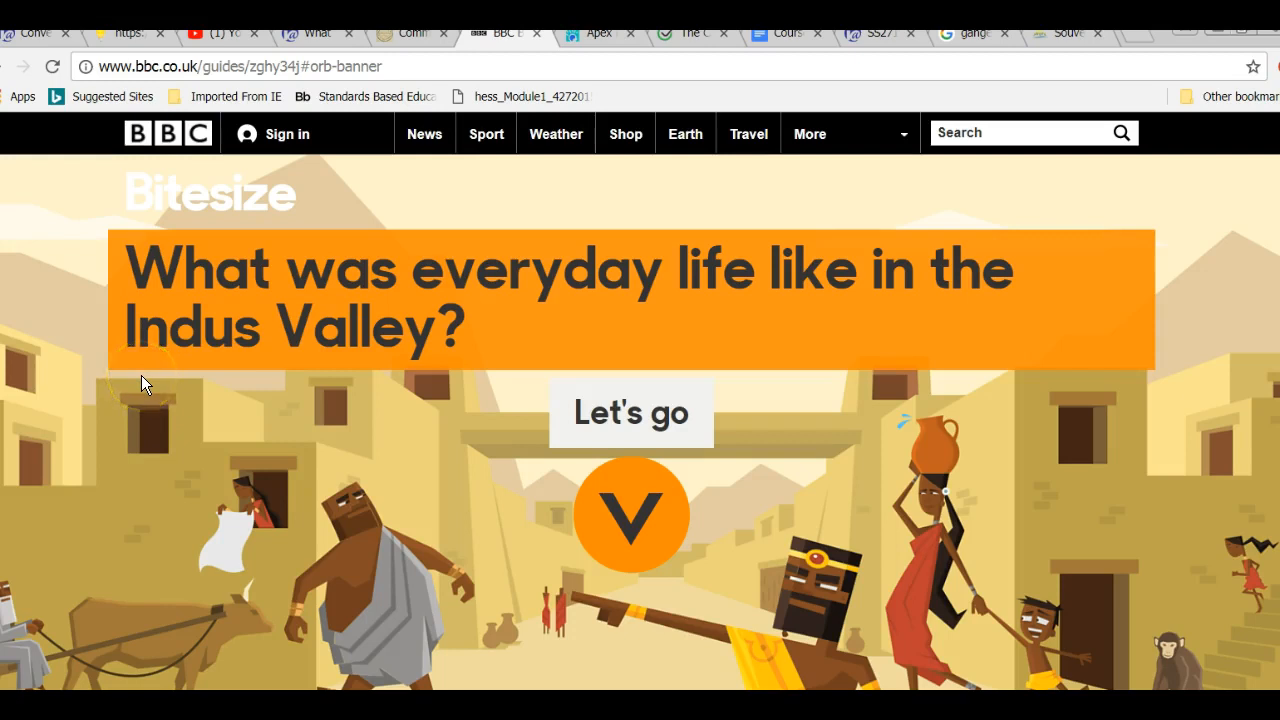
pyautogui.moveTo(432, 430)
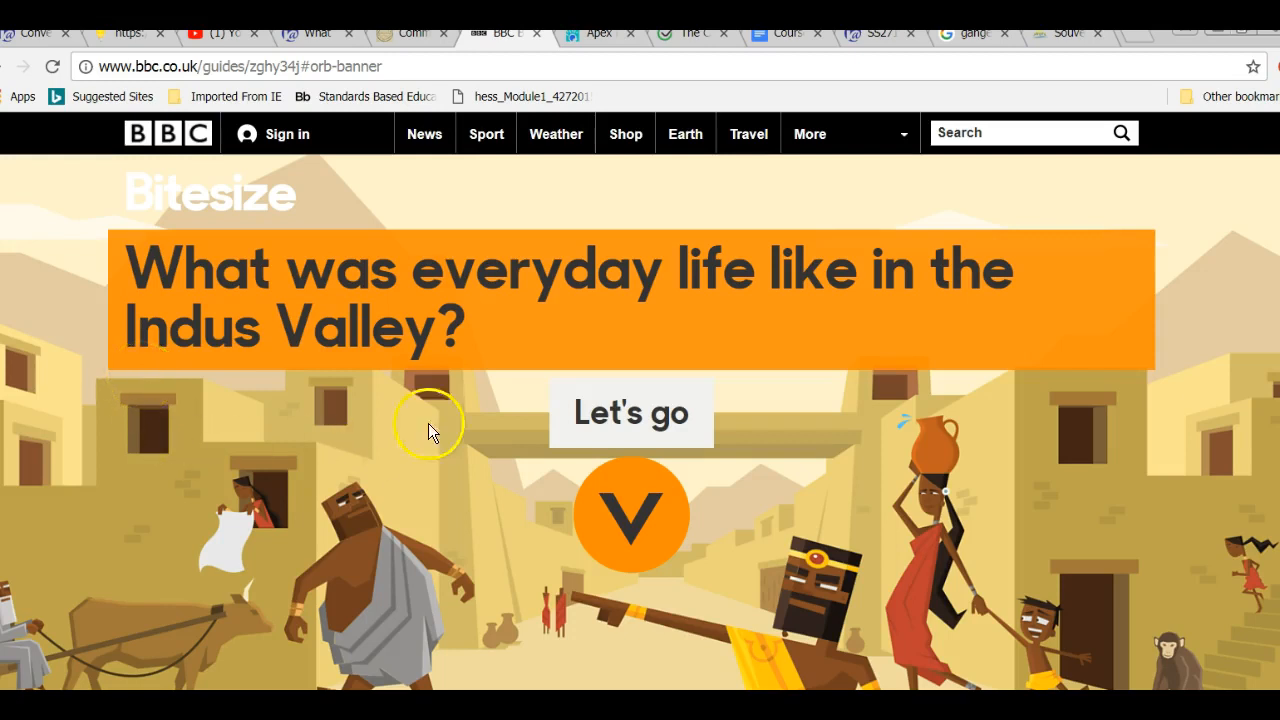
pyautogui.moveTo(336, 440)
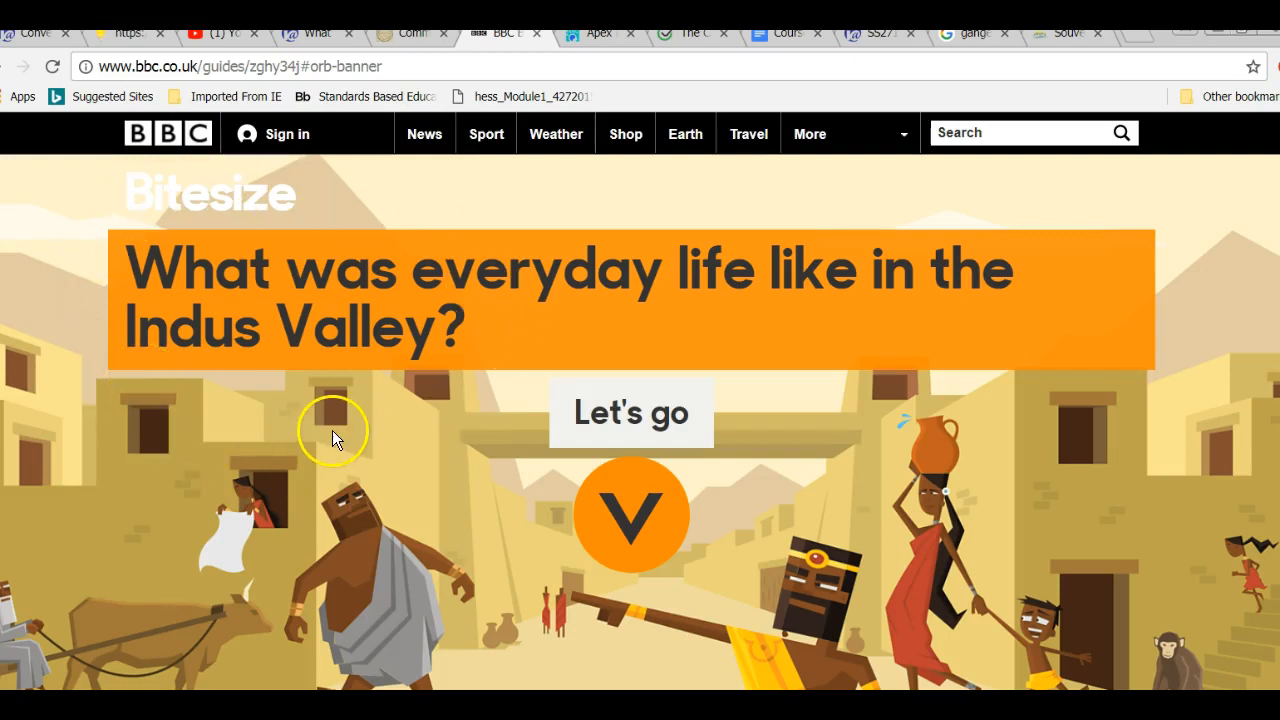
pyautogui.moveTo(168, 150)
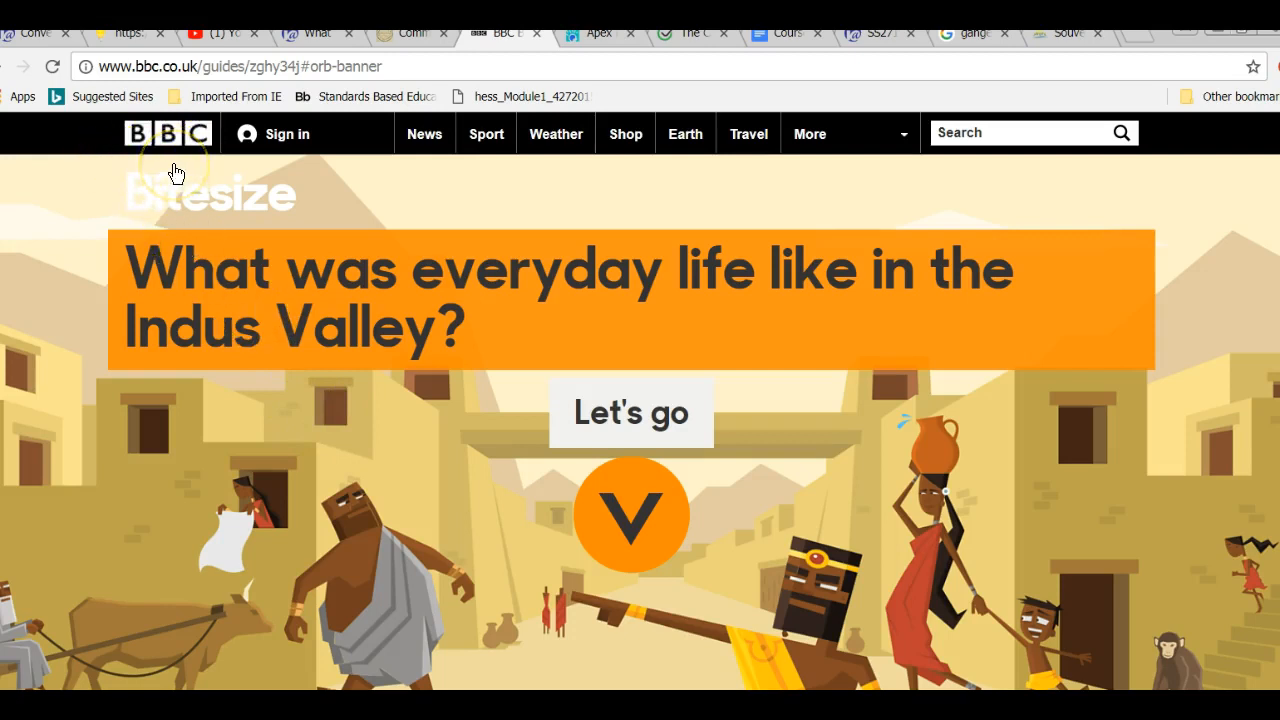
pyautogui.moveTo(164, 170)
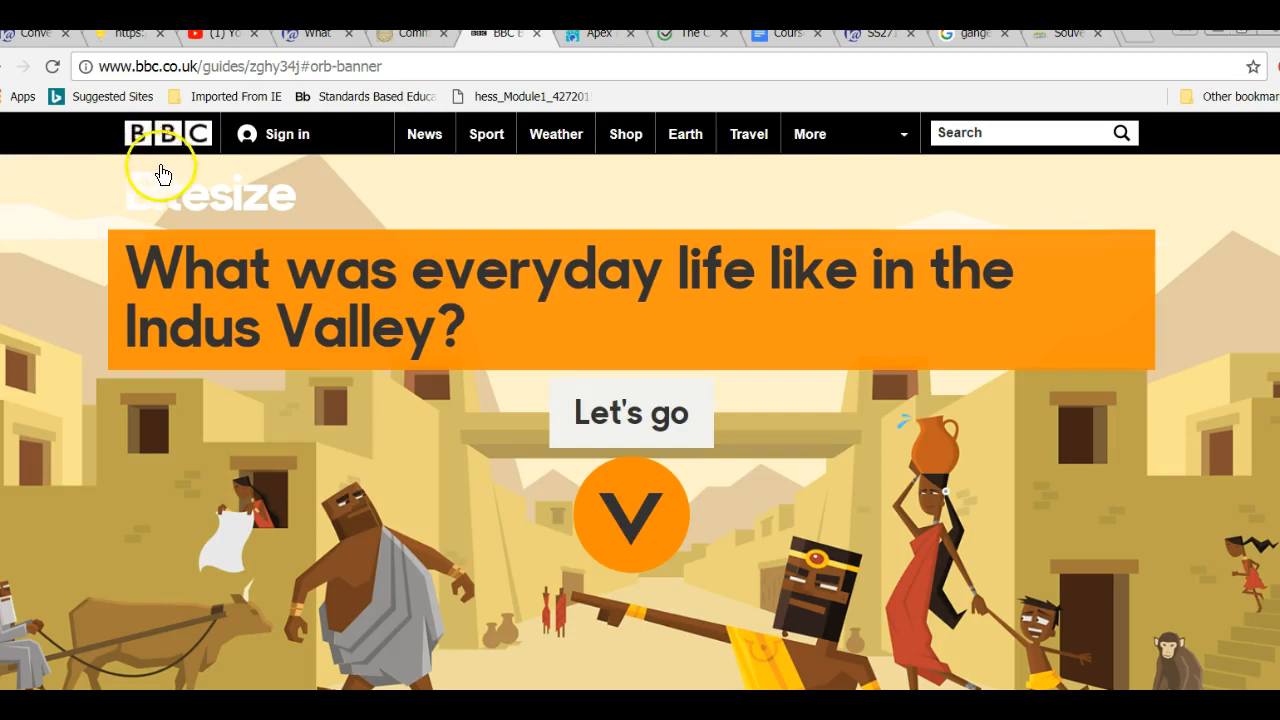
pyautogui.moveTo(200, 150)
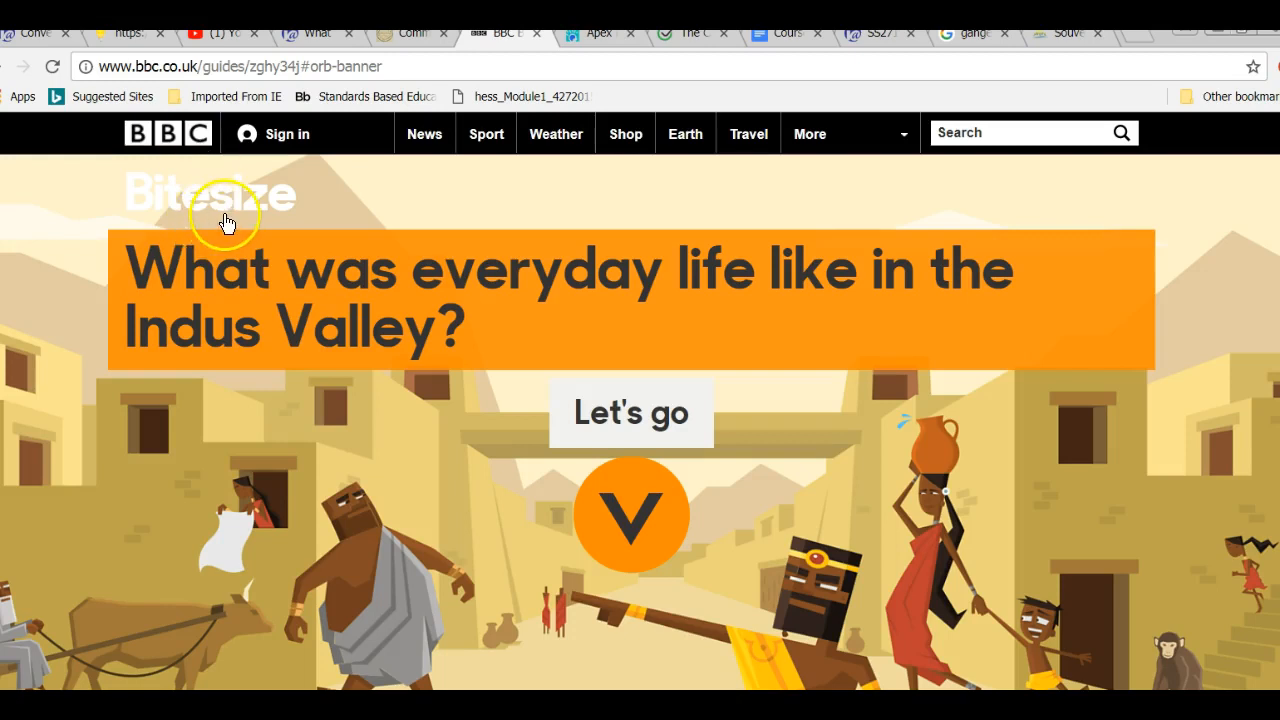
pyautogui.moveTo(630, 436)
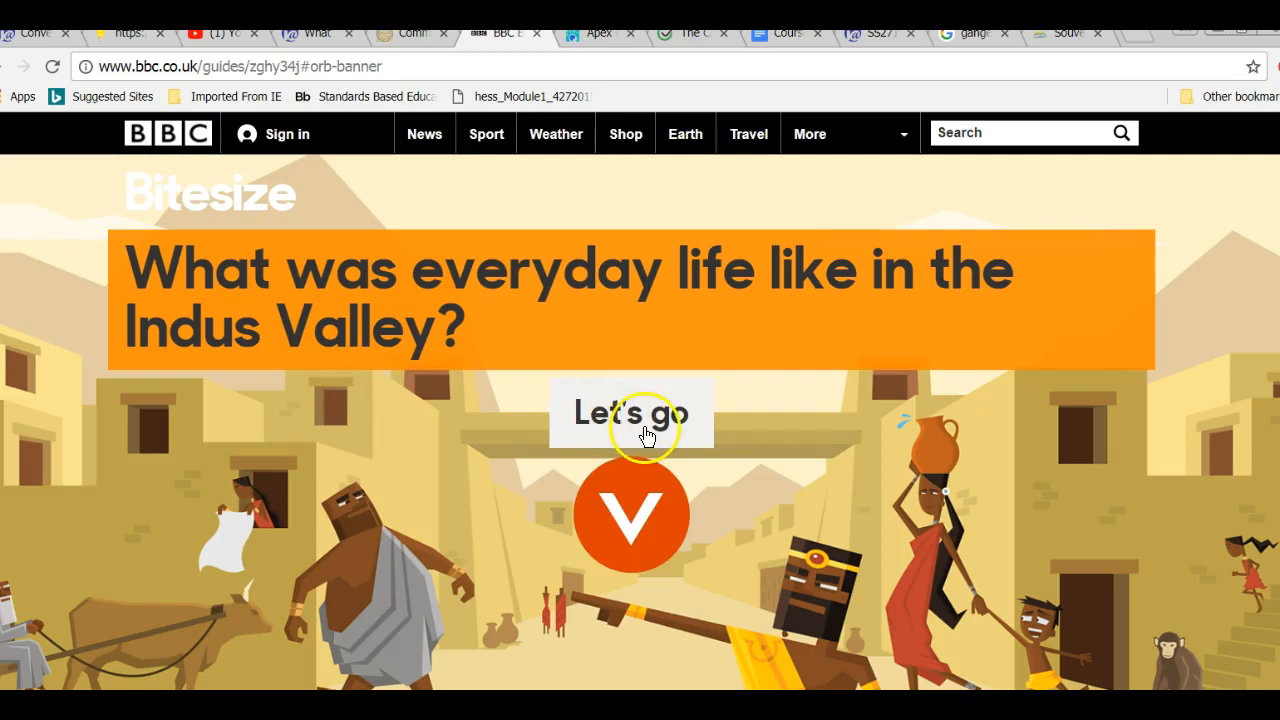
pyautogui.moveTo(640, 516)
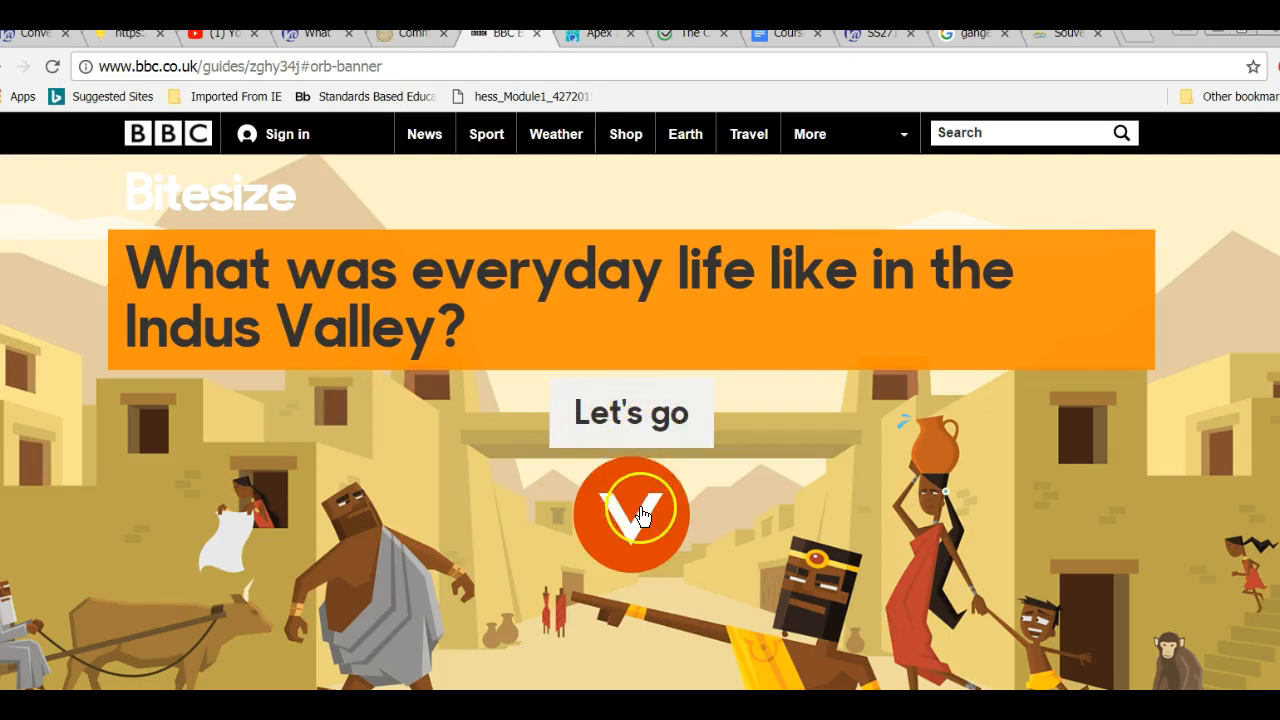
# - Start the Indus Valley guide and show section one on hot weather, homes and flat roofs
pyautogui.click(630, 412)
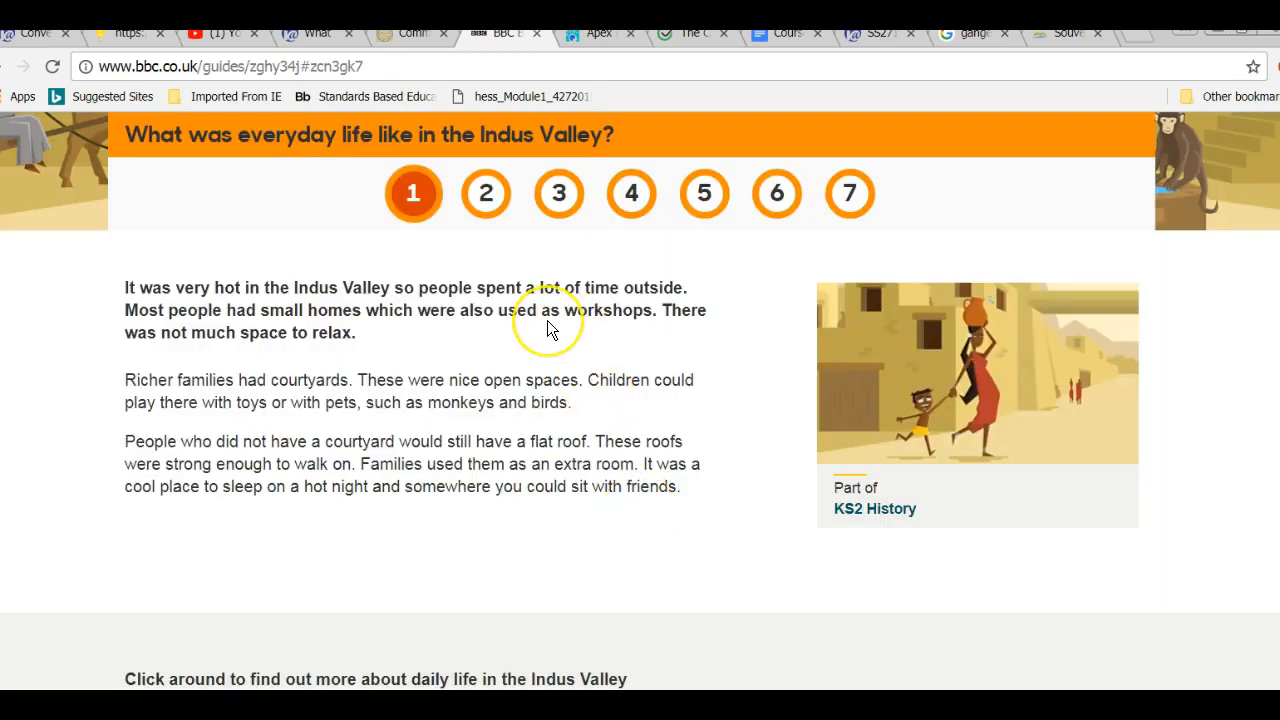
pyautogui.moveTo(544, 344)
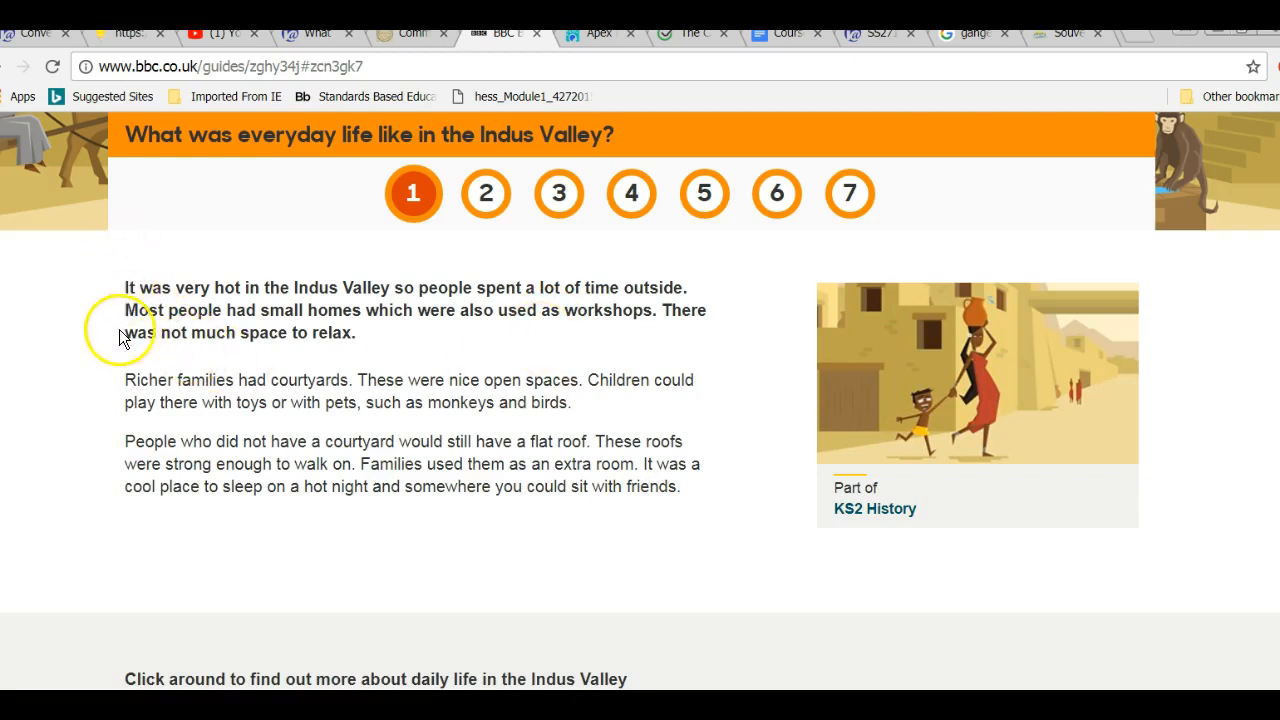
pyautogui.moveTo(120, 528)
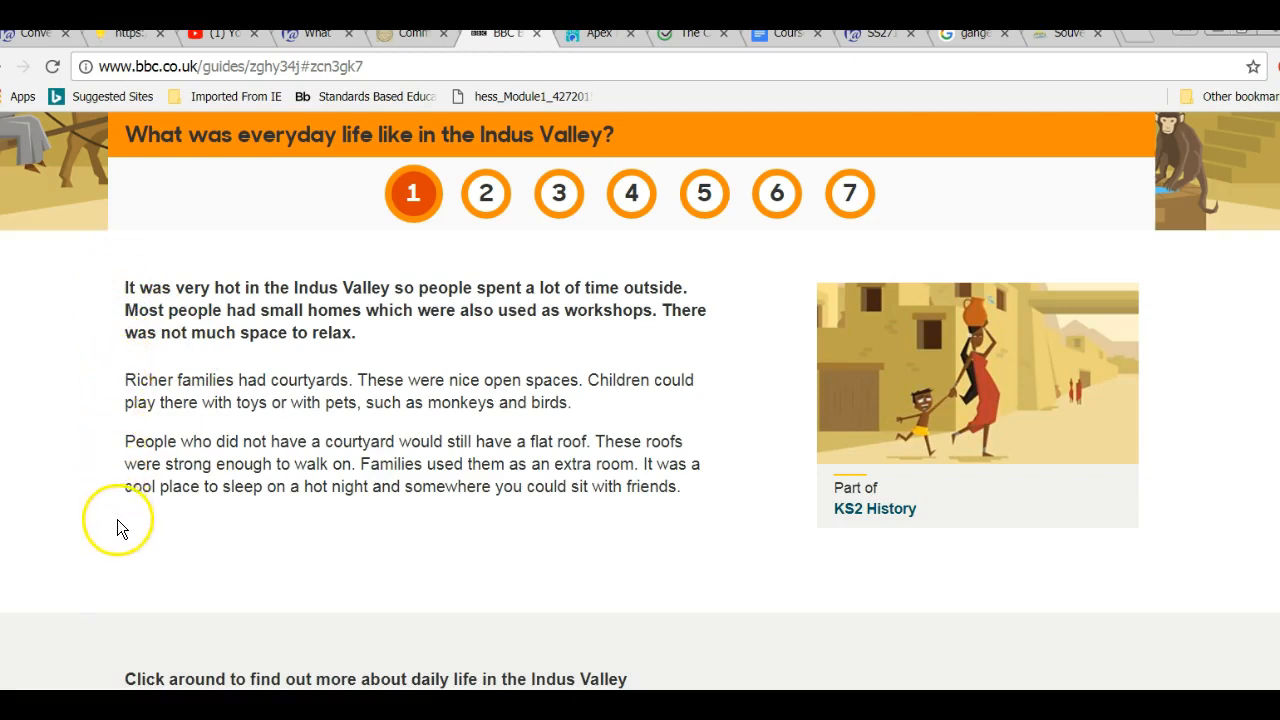
pyautogui.moveTo(550, 372)
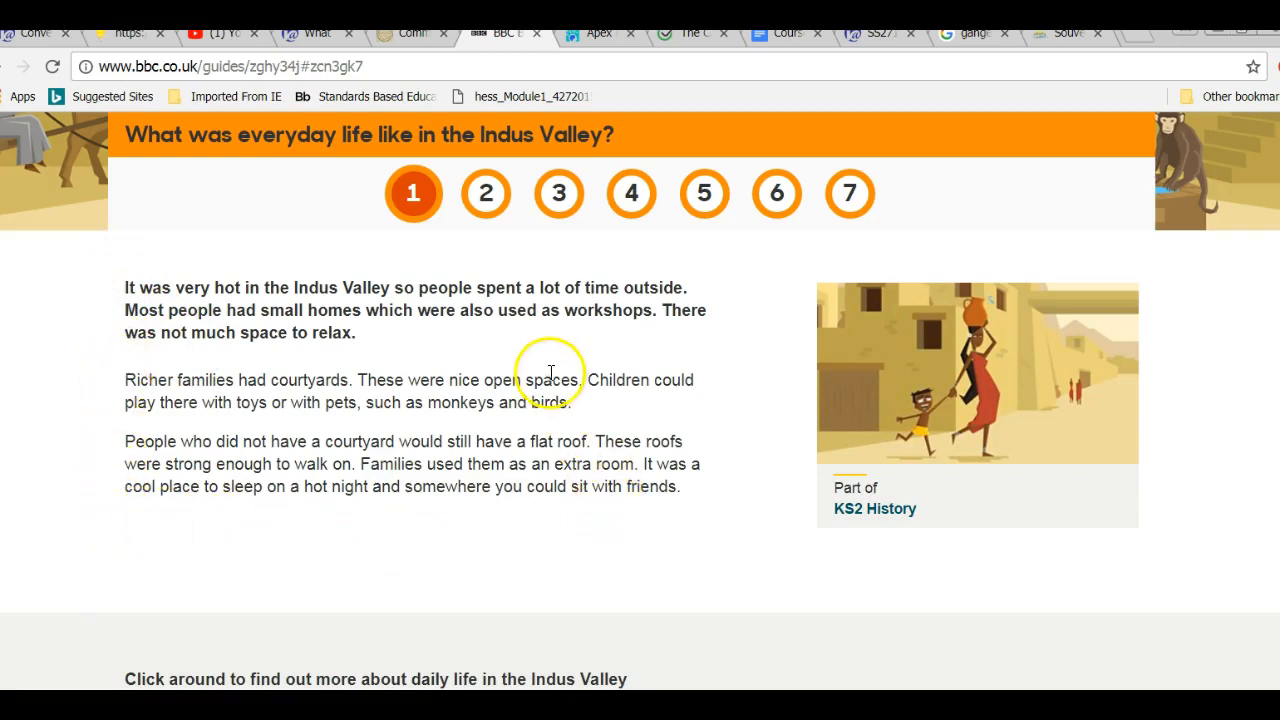
pyautogui.click(486, 192)
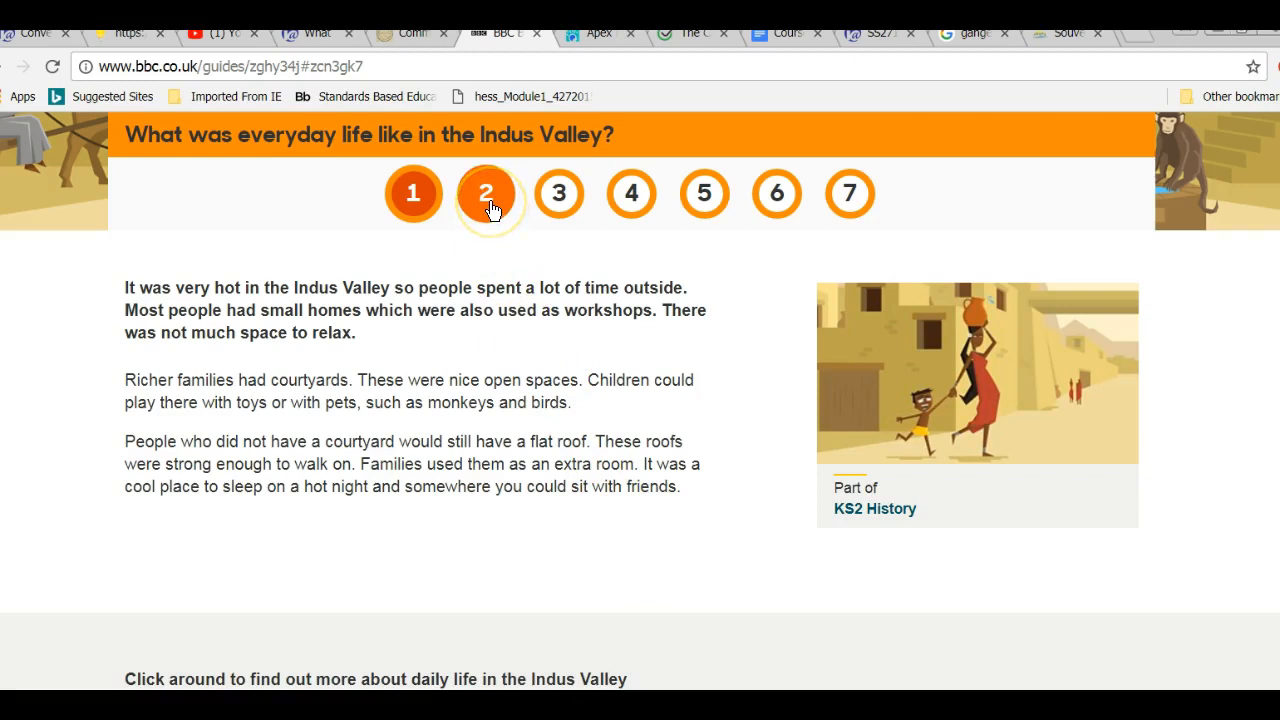
# - Move to section two and view the Keeping clean facts about the well, then dismiss them
pyautogui.click(486, 192)
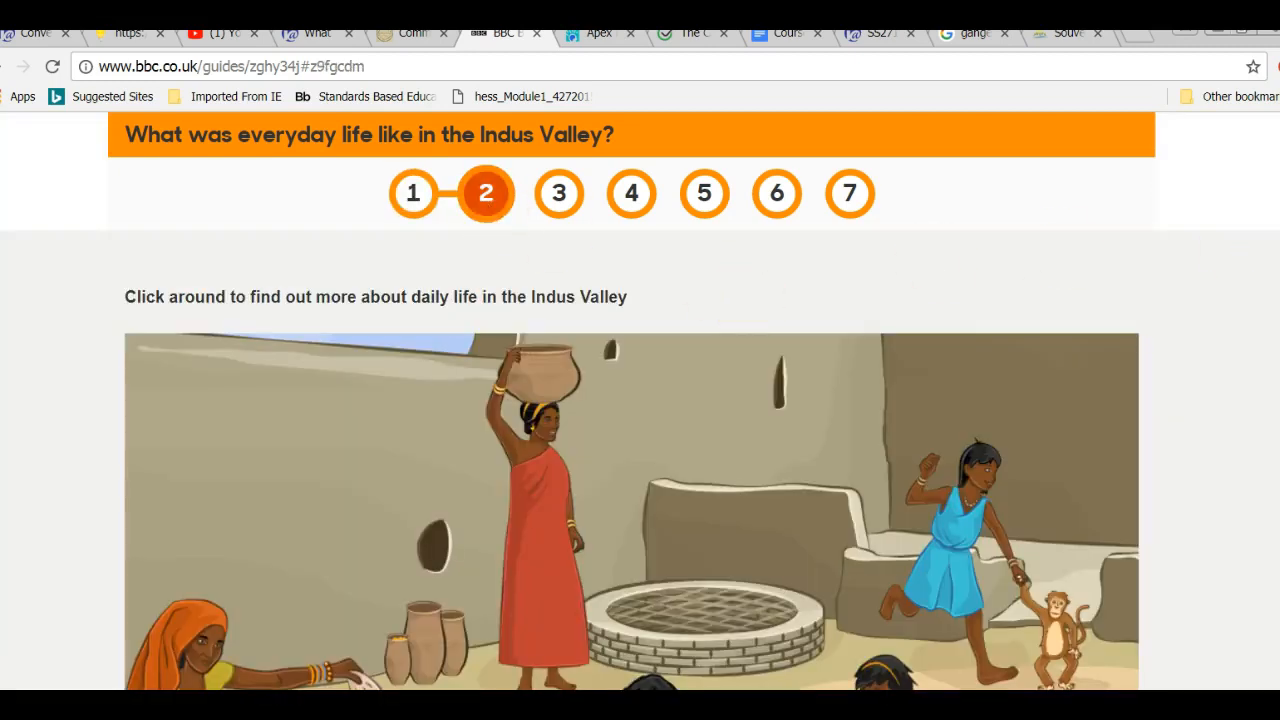
pyautogui.scroll(-3)
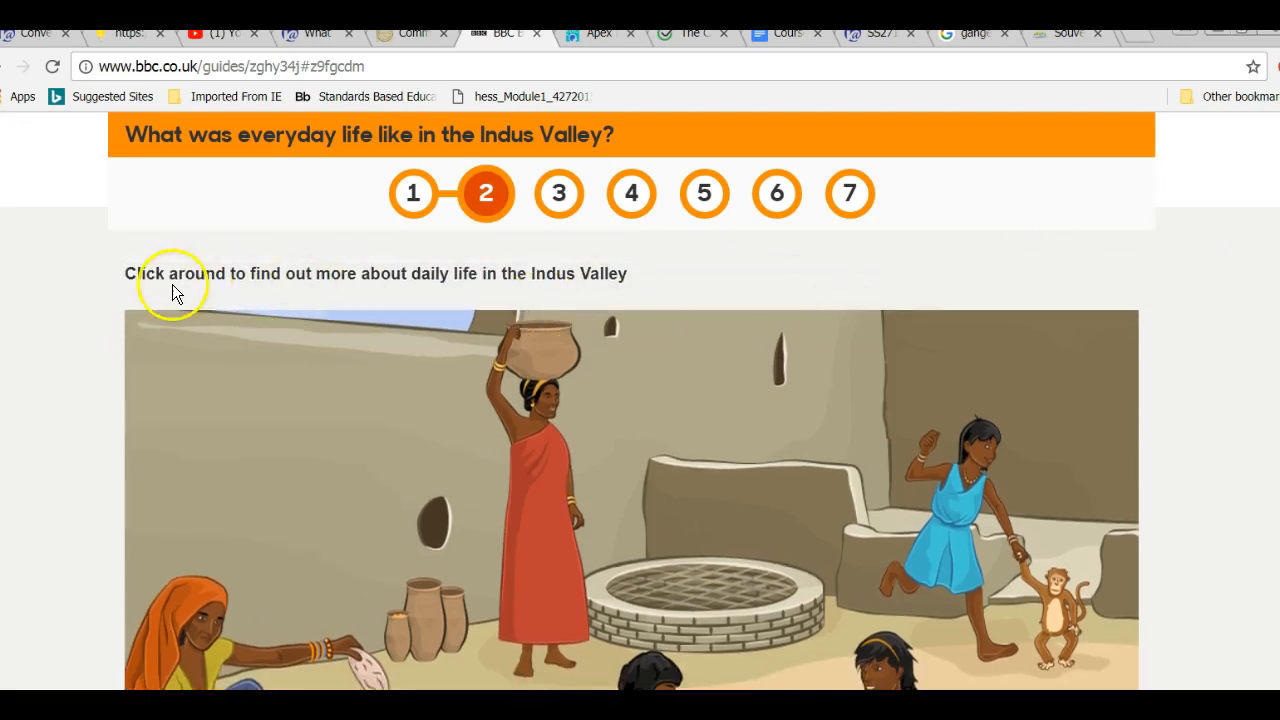
pyautogui.moveTo(332, 296)
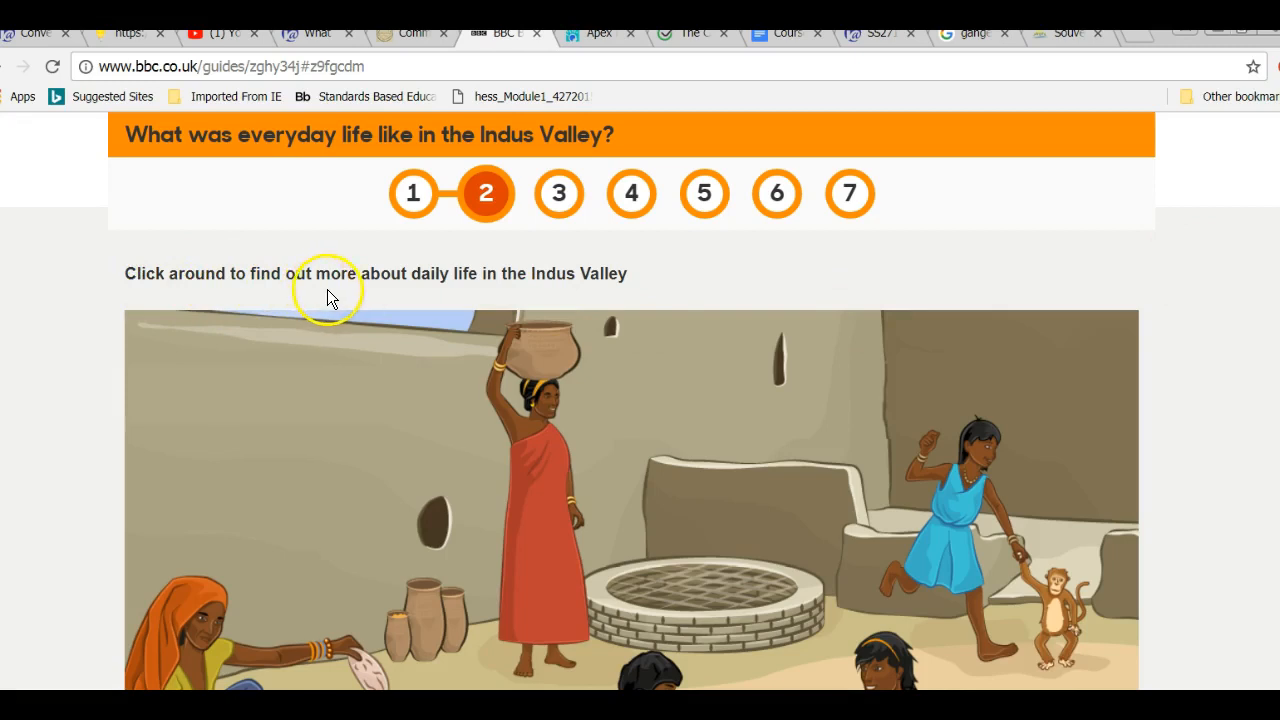
pyautogui.moveTo(440, 296)
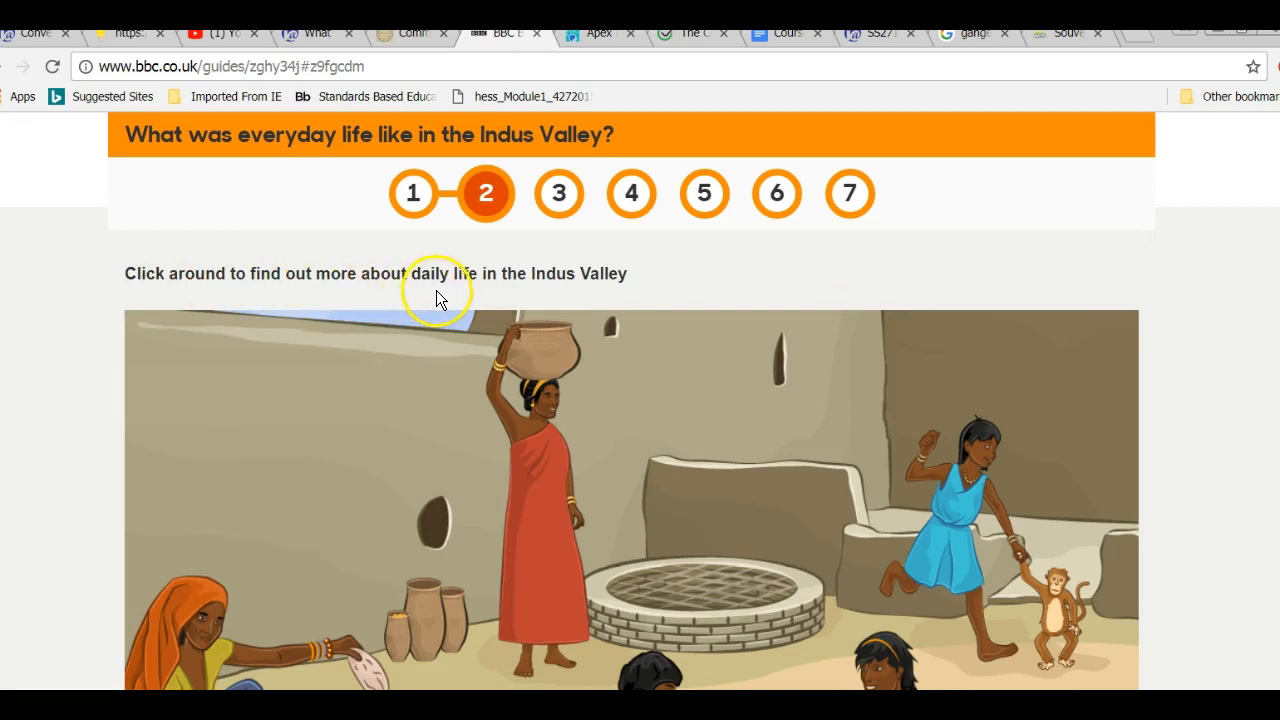
pyautogui.moveTo(1270, 256)
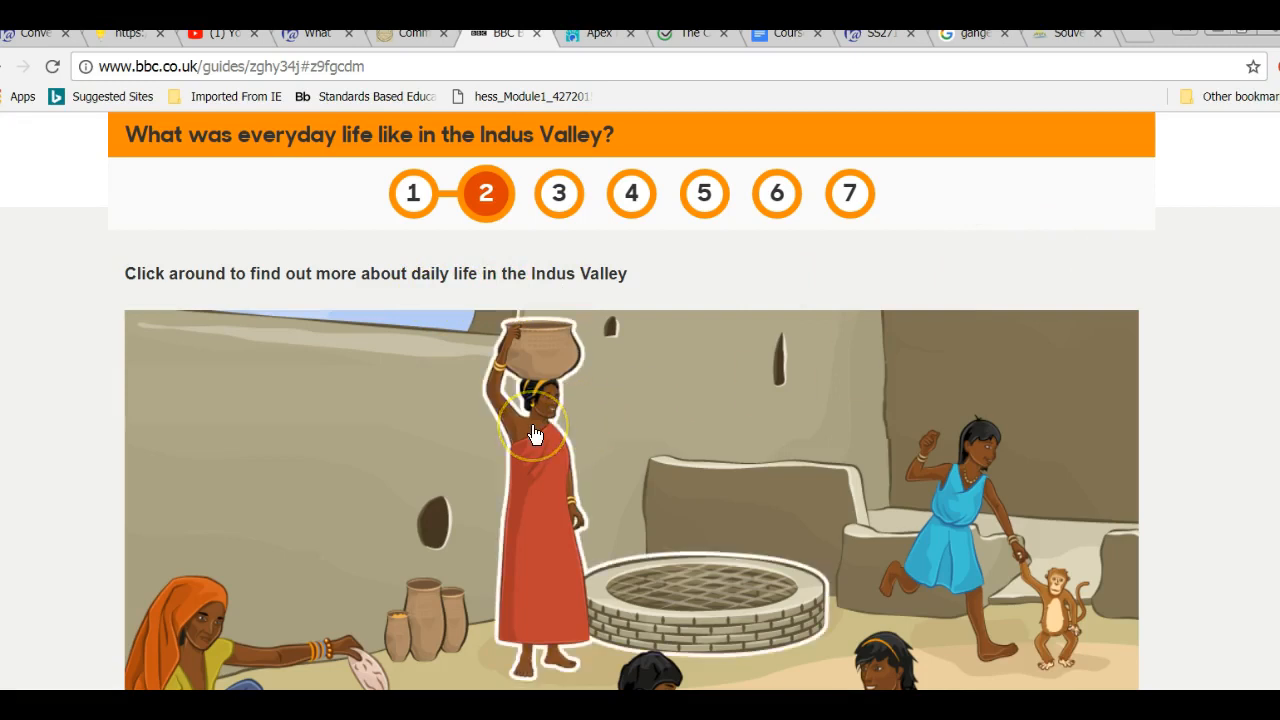
pyautogui.click(690, 600)
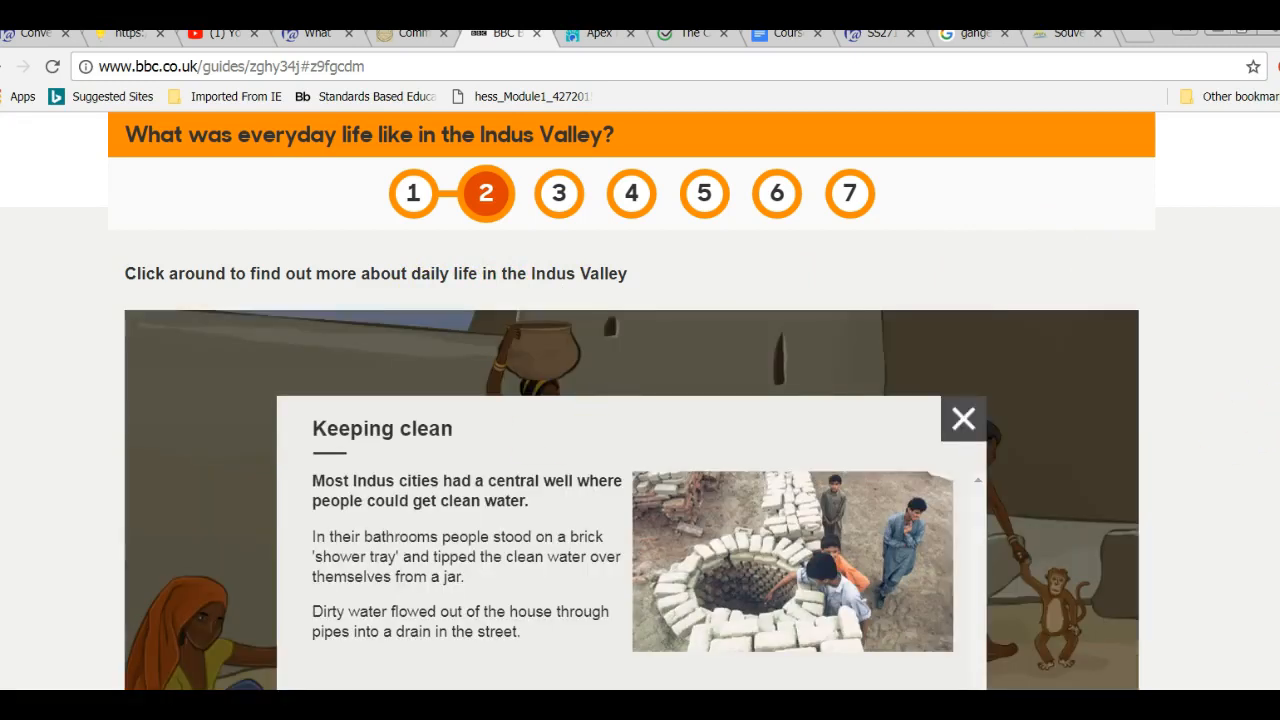
pyautogui.scroll(3)
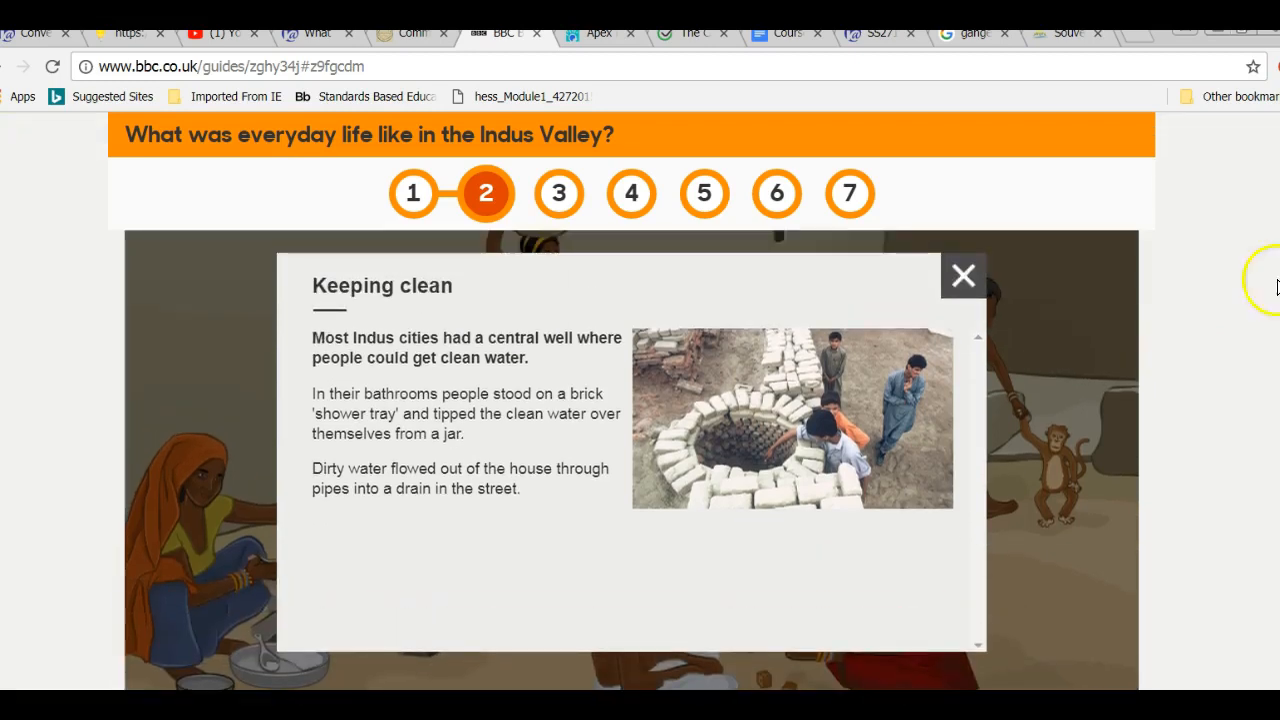
pyautogui.moveTo(964, 276)
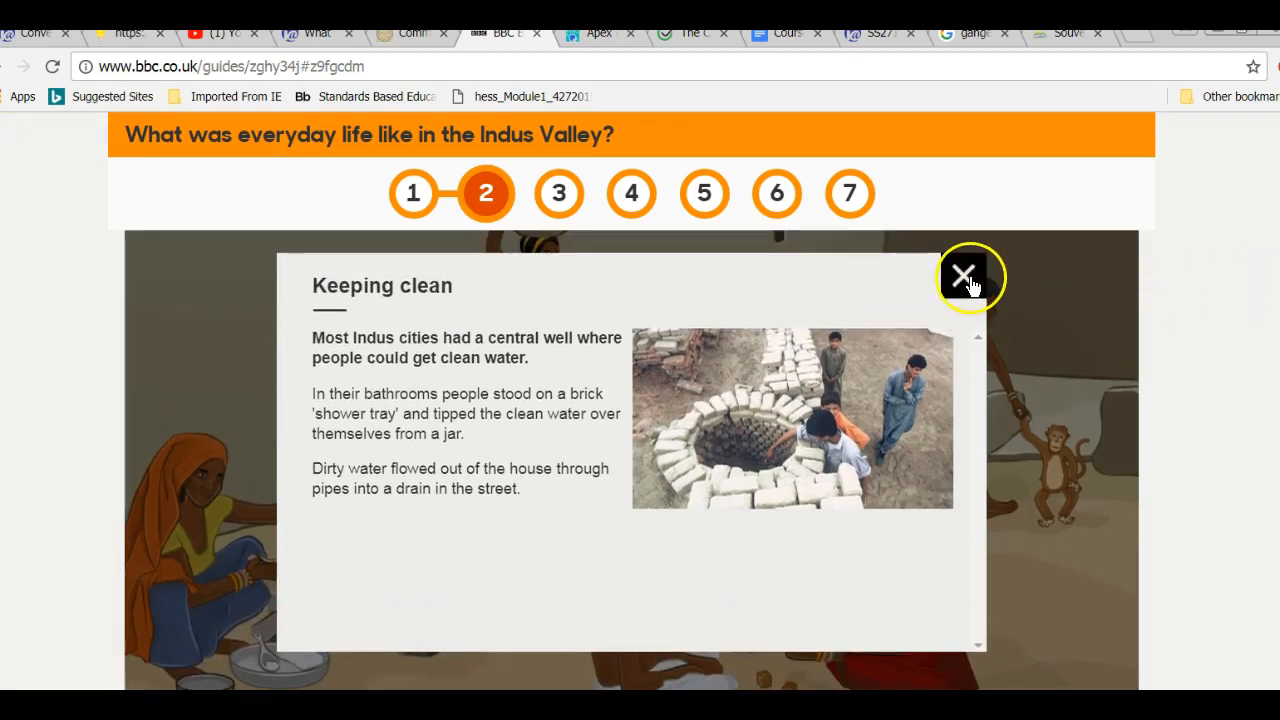
pyautogui.click(966, 276)
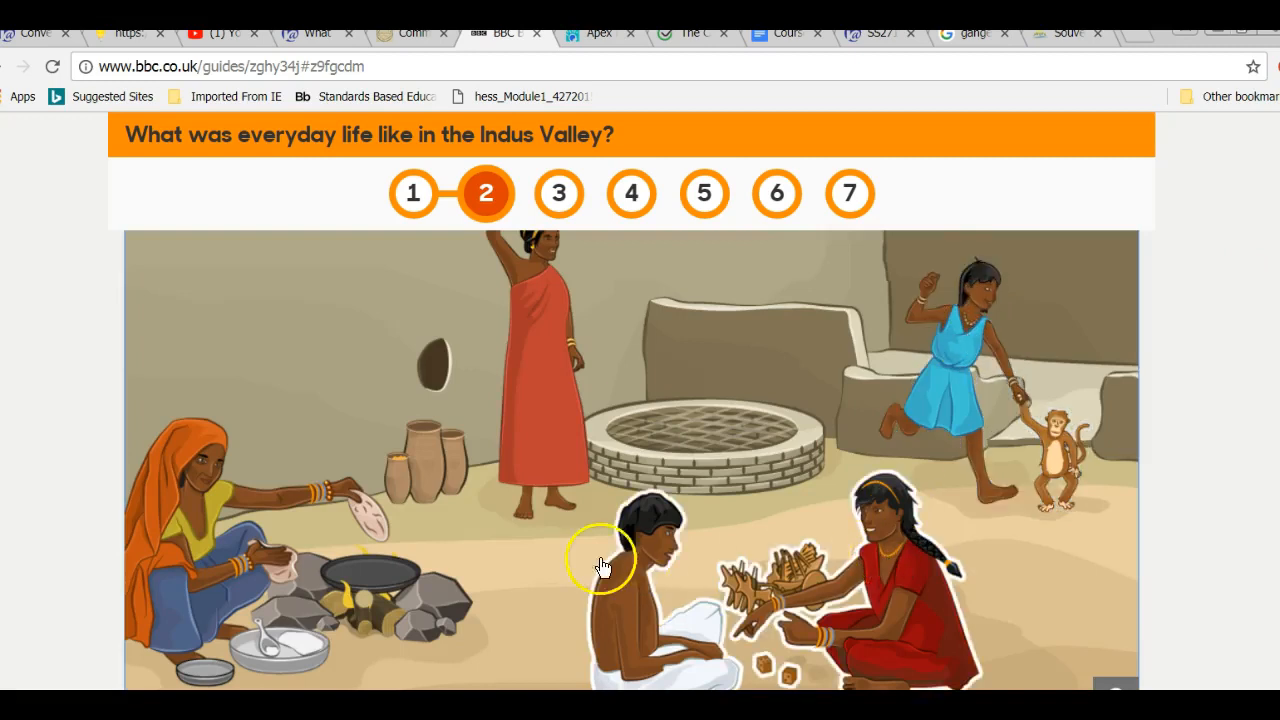
pyautogui.moveTo(344, 532)
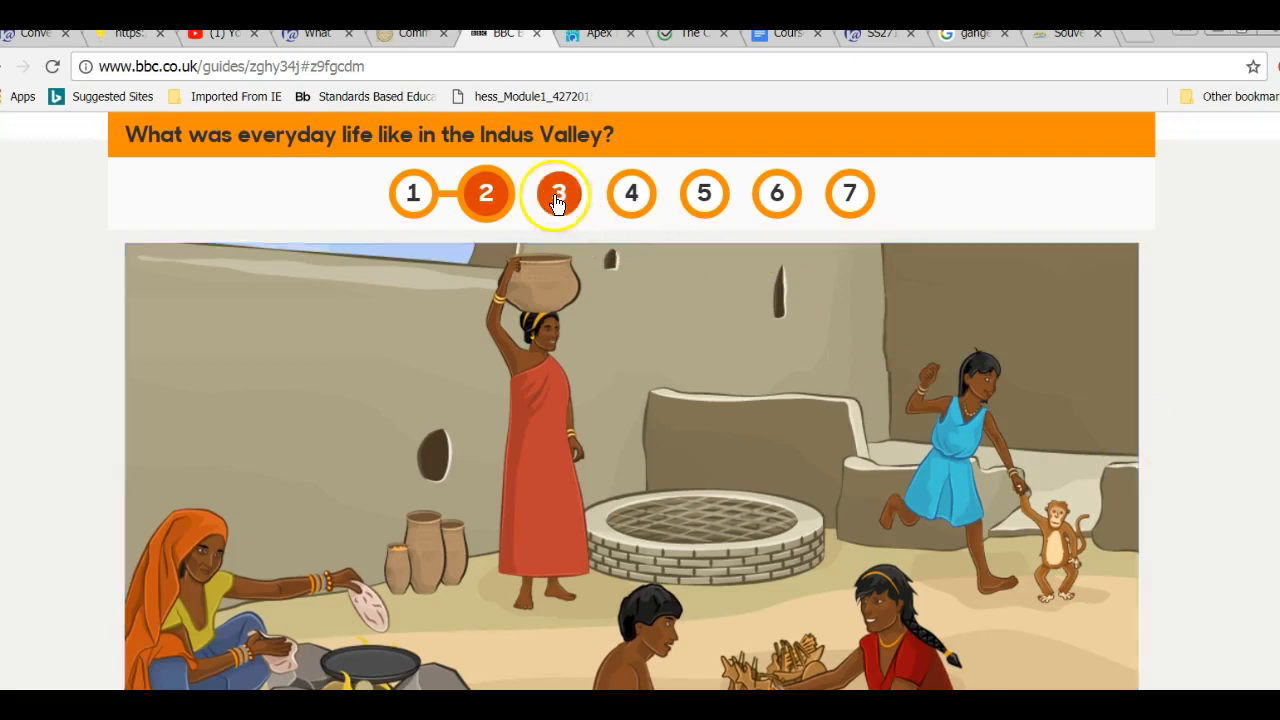
# - Go to section three, Growing up in the Indus Valley
pyautogui.click(558, 192)
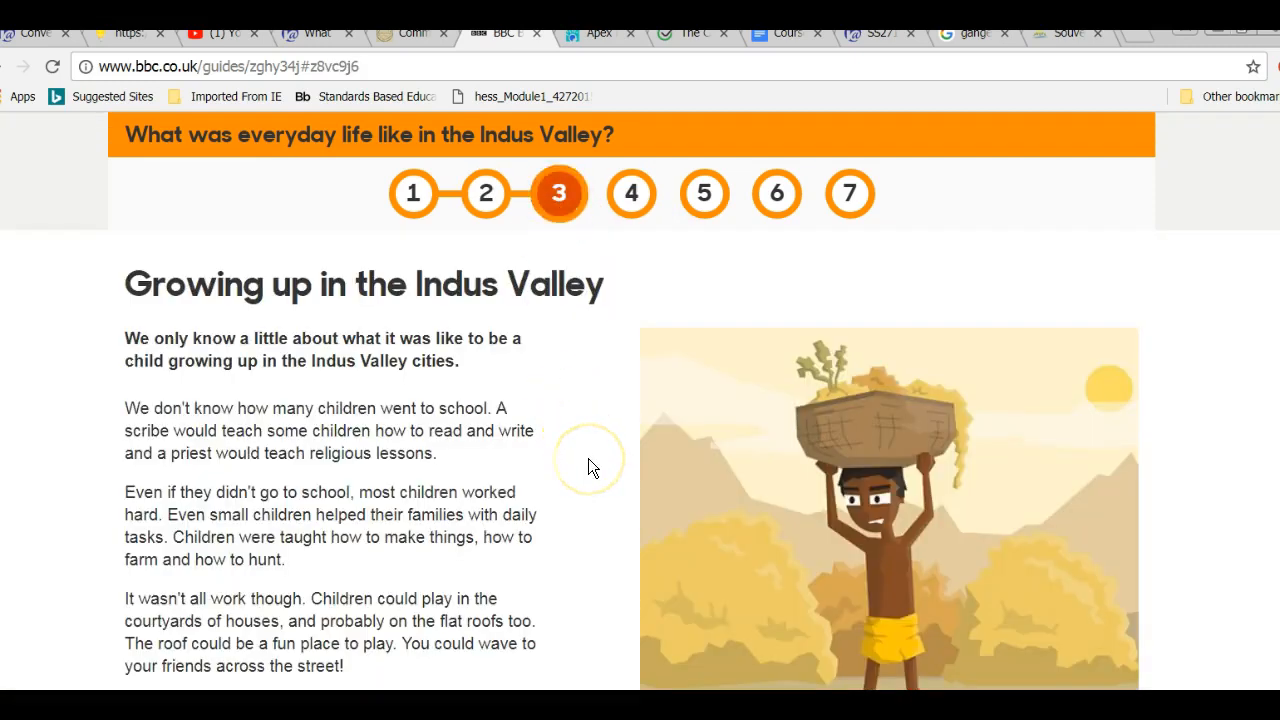
pyautogui.moveTo(416, 652)
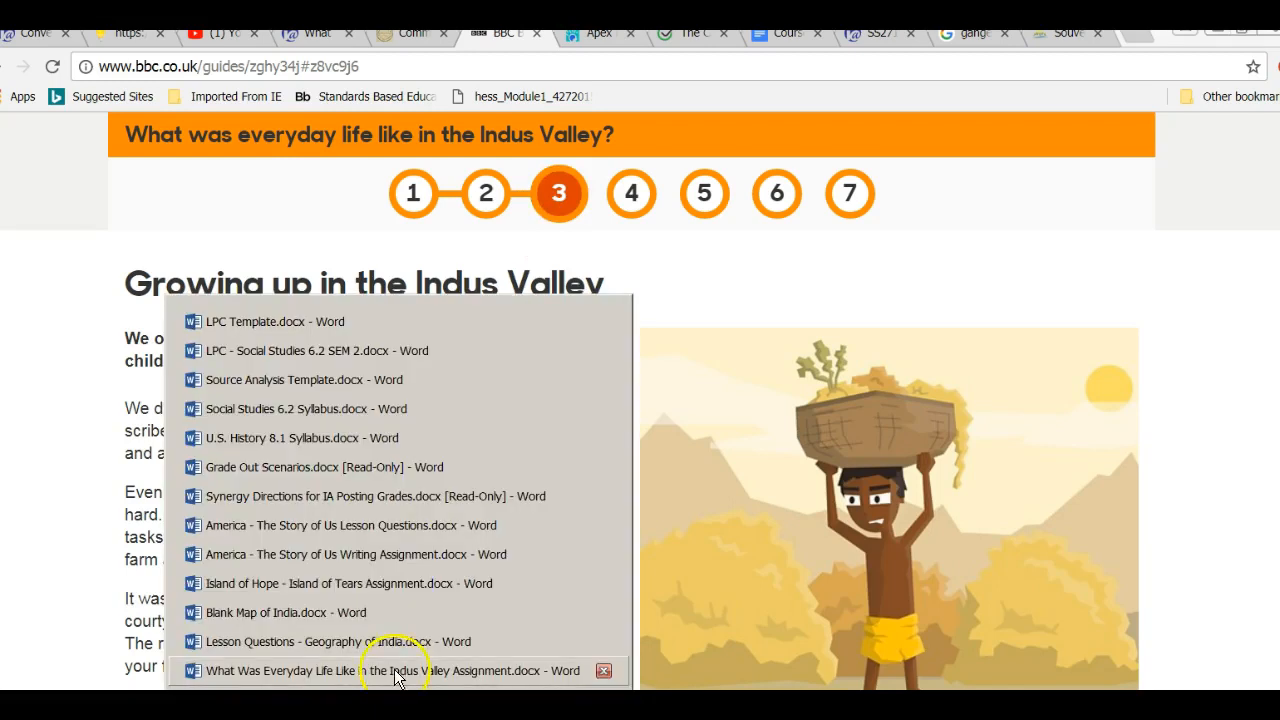
# - Switch to the Indus Valley Assignment document from the taskbar Word list
pyautogui.click(396, 670)
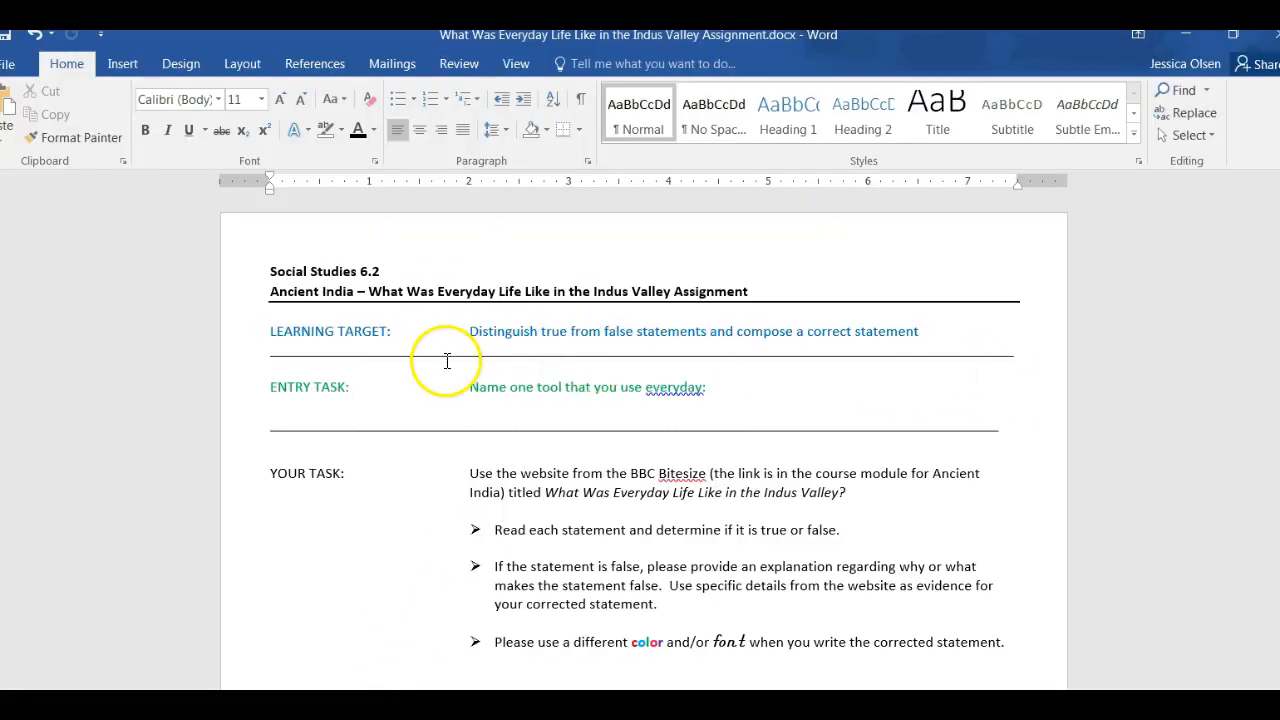
pyautogui.moveTo(262, 332)
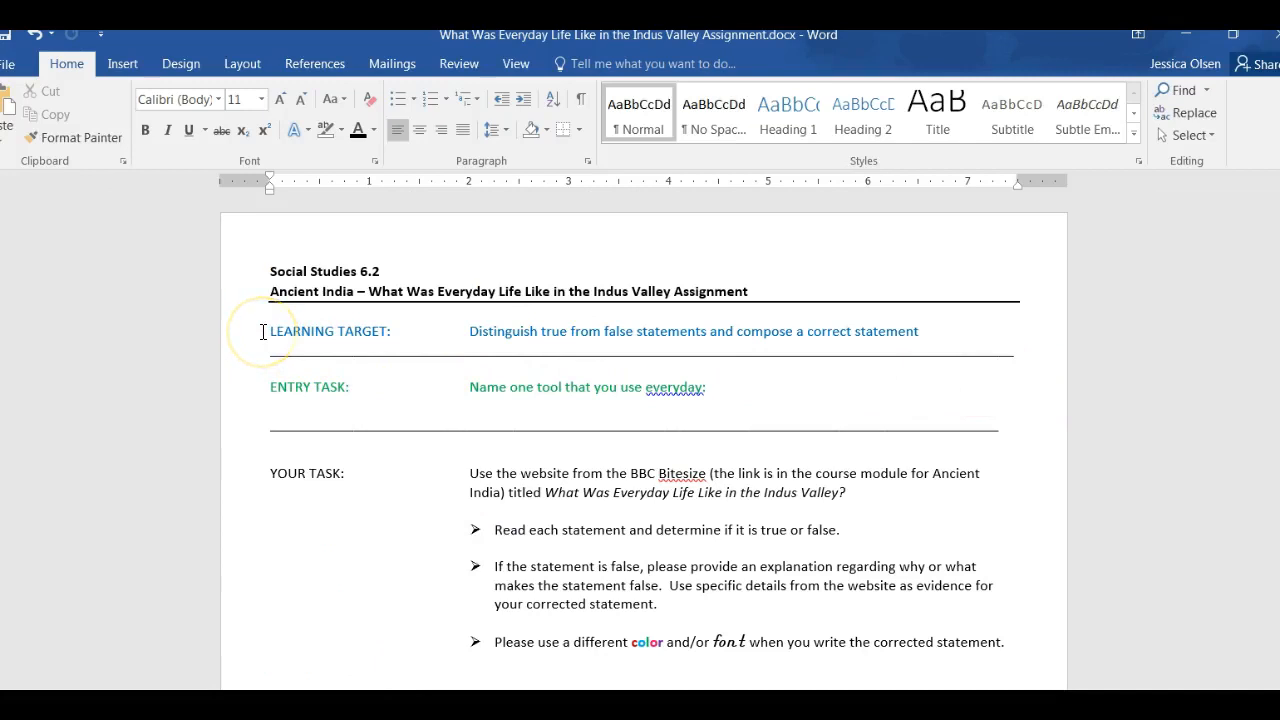
pyautogui.moveTo(484, 344)
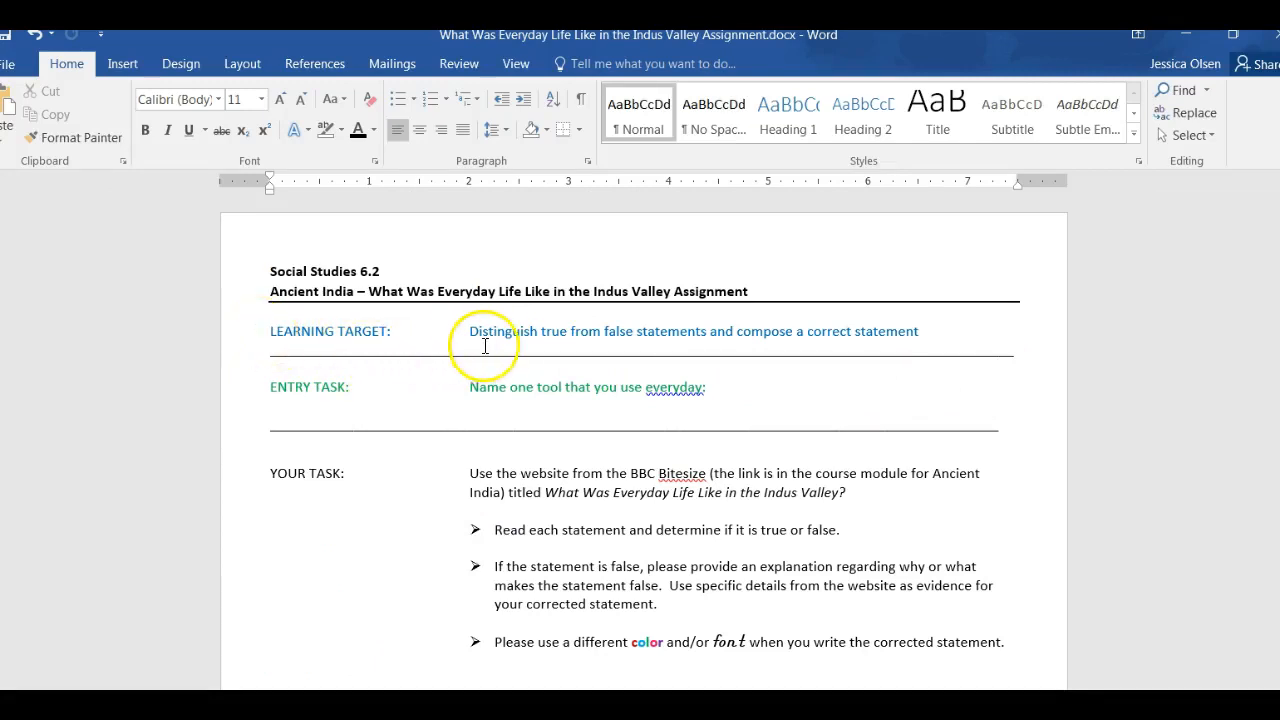
pyautogui.moveTo(596, 348)
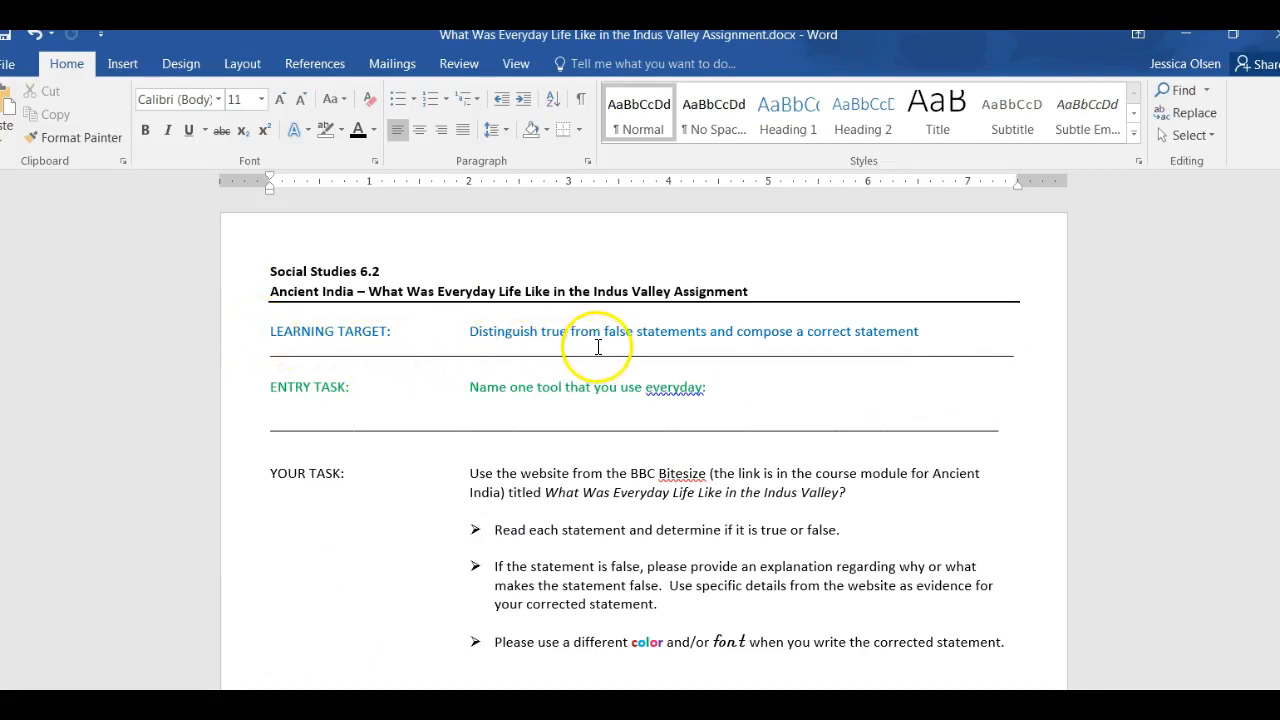
pyautogui.moveTo(726, 352)
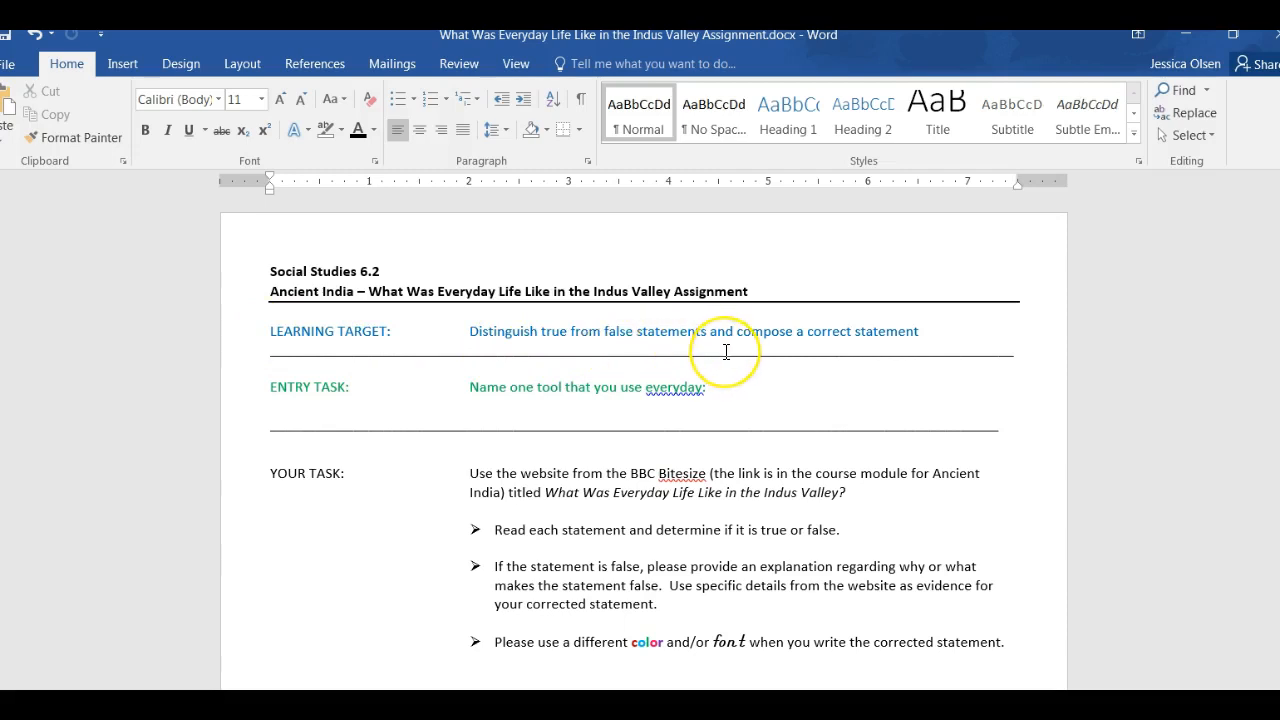
pyautogui.moveTo(832, 348)
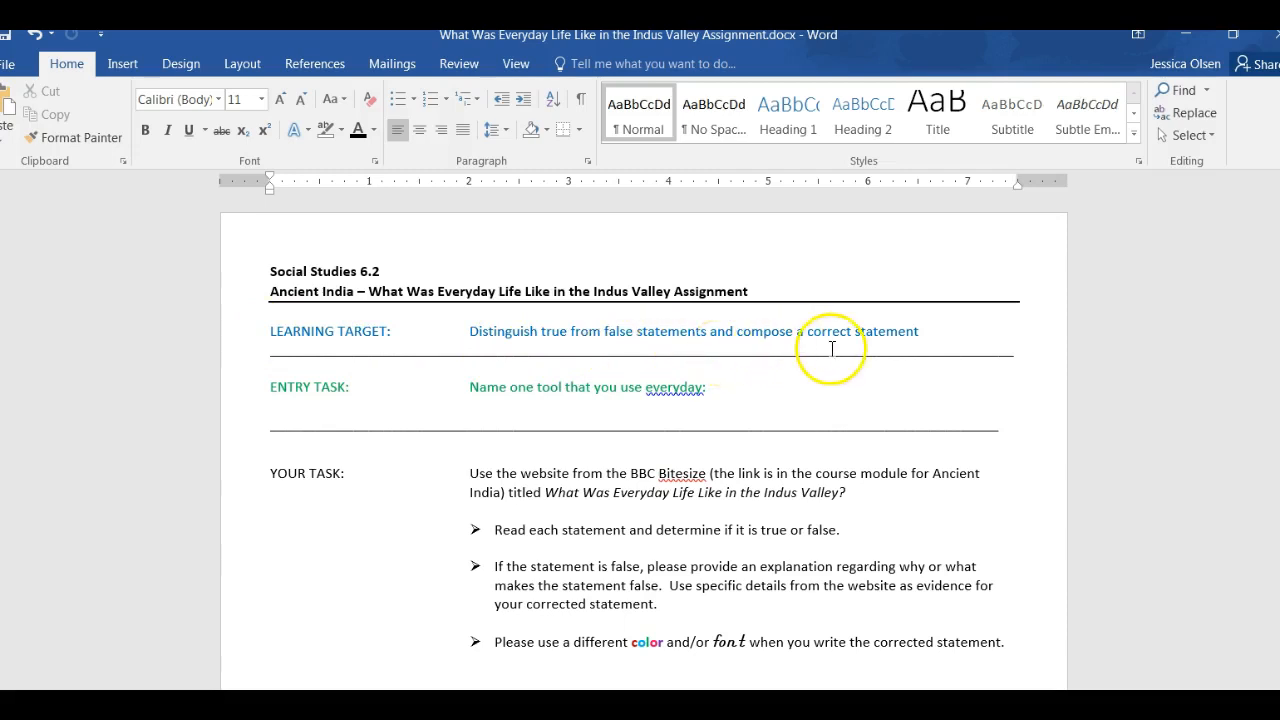
pyautogui.moveTo(558, 384)
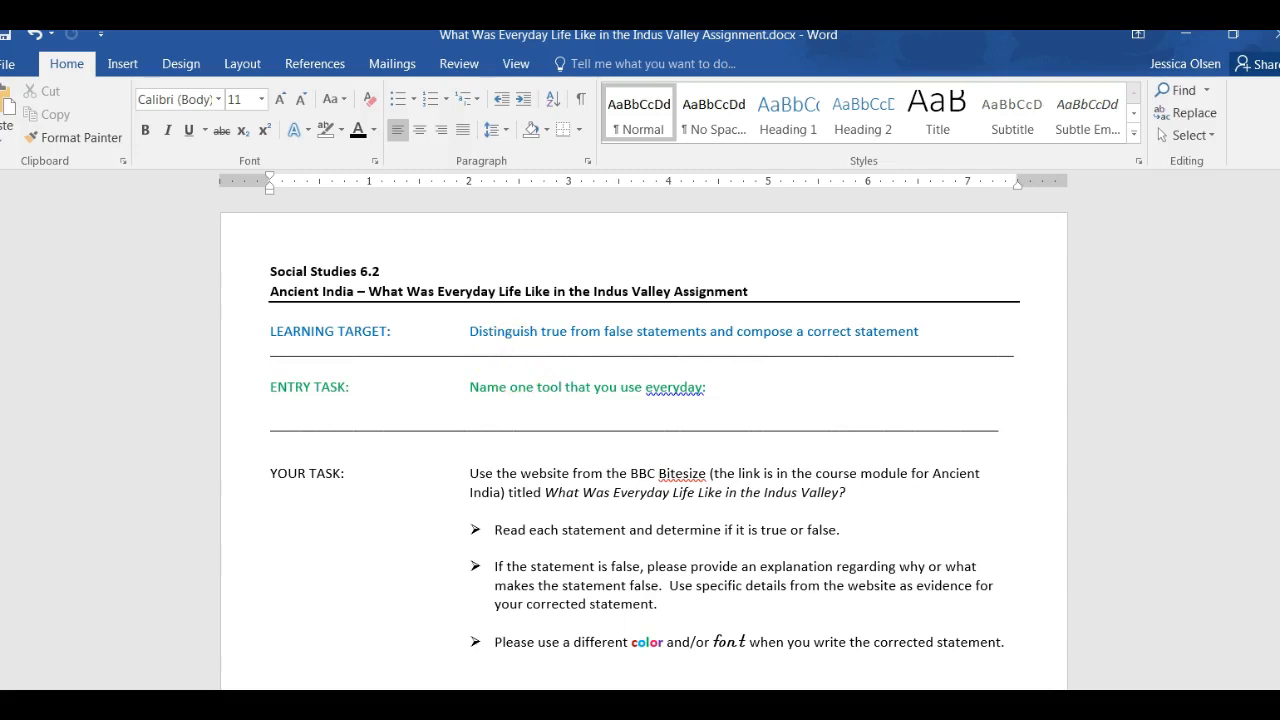
# - Scroll the assignment to show the eight numbered true/false statements with answer lines
pyautogui.scroll(-3)
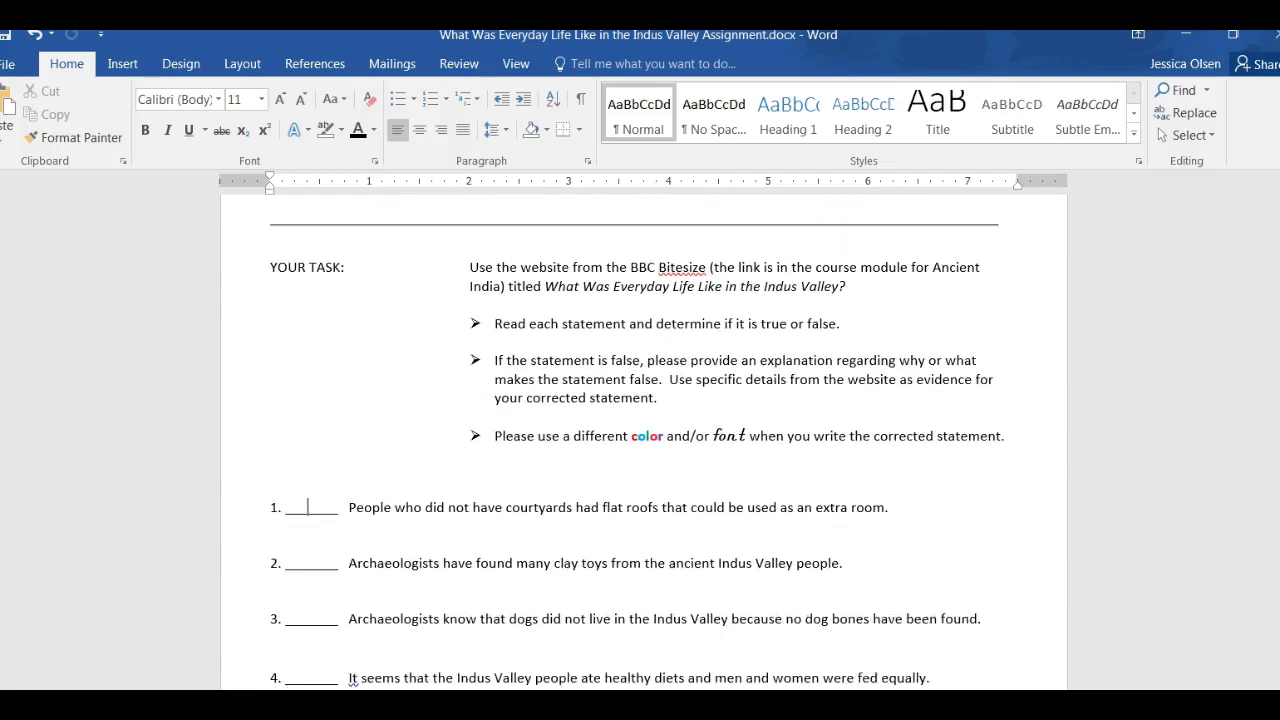
pyautogui.scroll(-3)
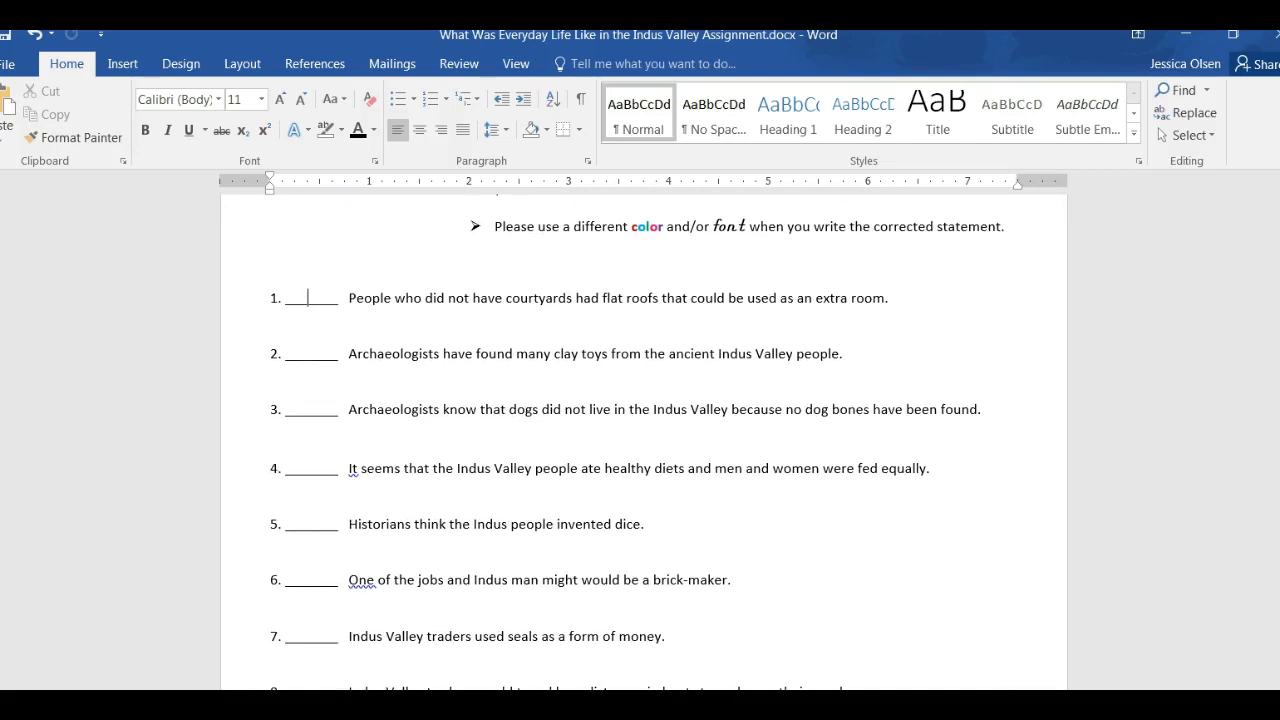
pyautogui.scroll(-3)
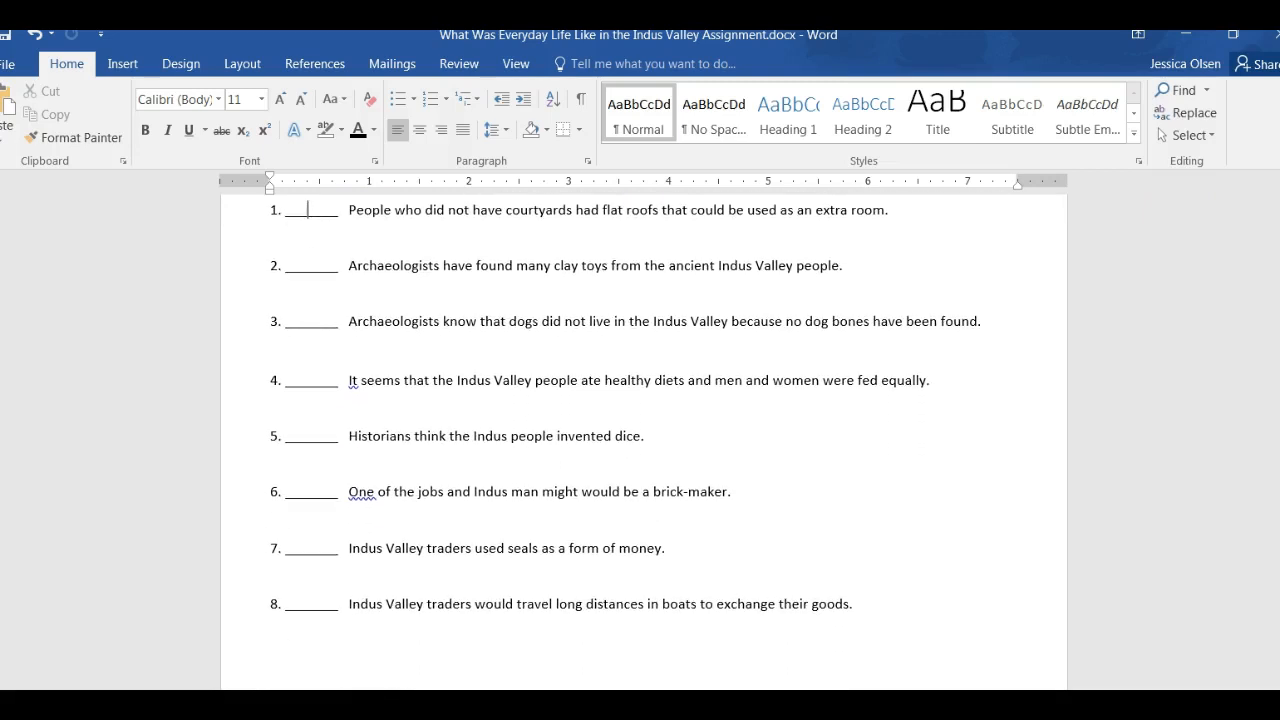
pyautogui.scroll(3)
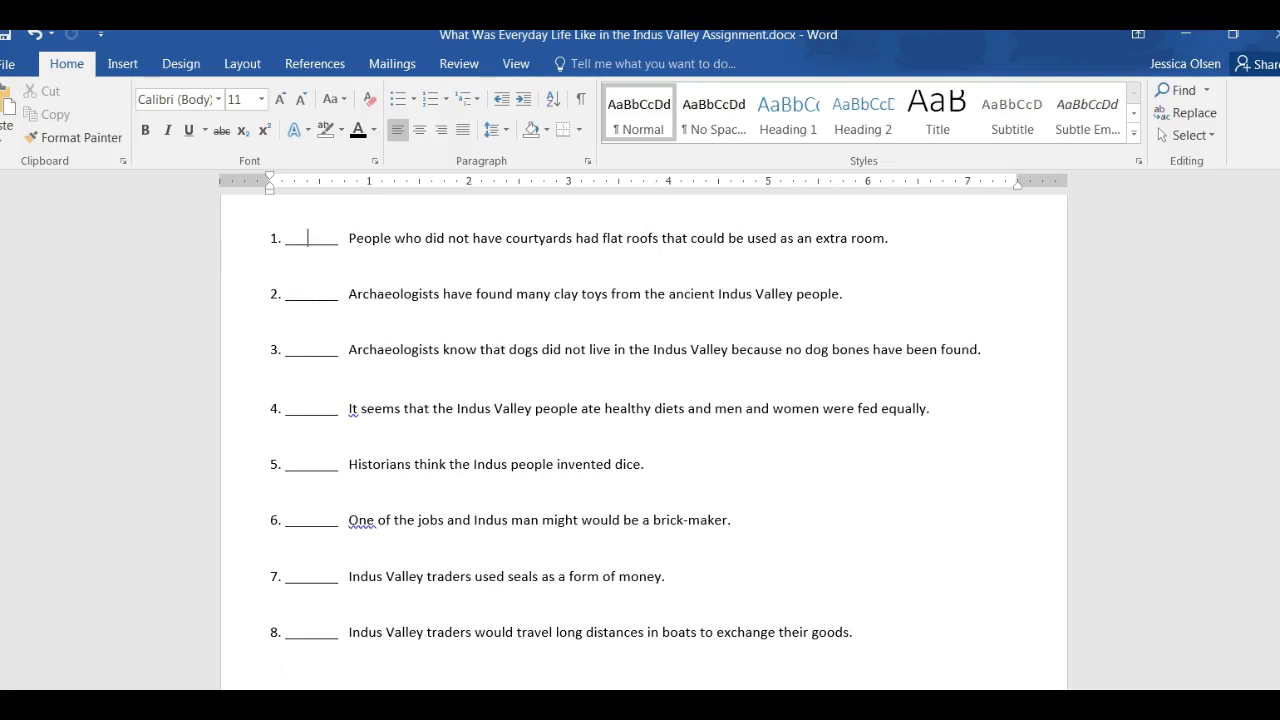
pyautogui.scroll(3)
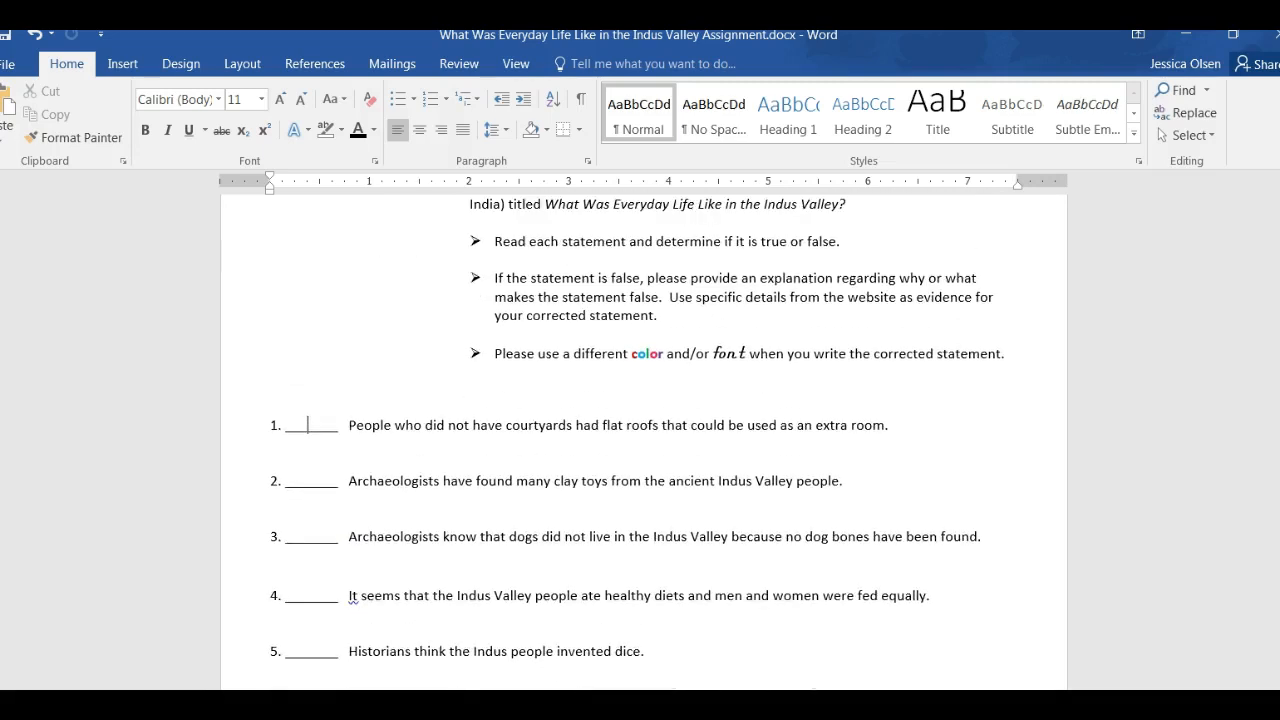
# - Scroll back to the learning target and the entry task asking for one everyday tool
pyautogui.scroll(3)
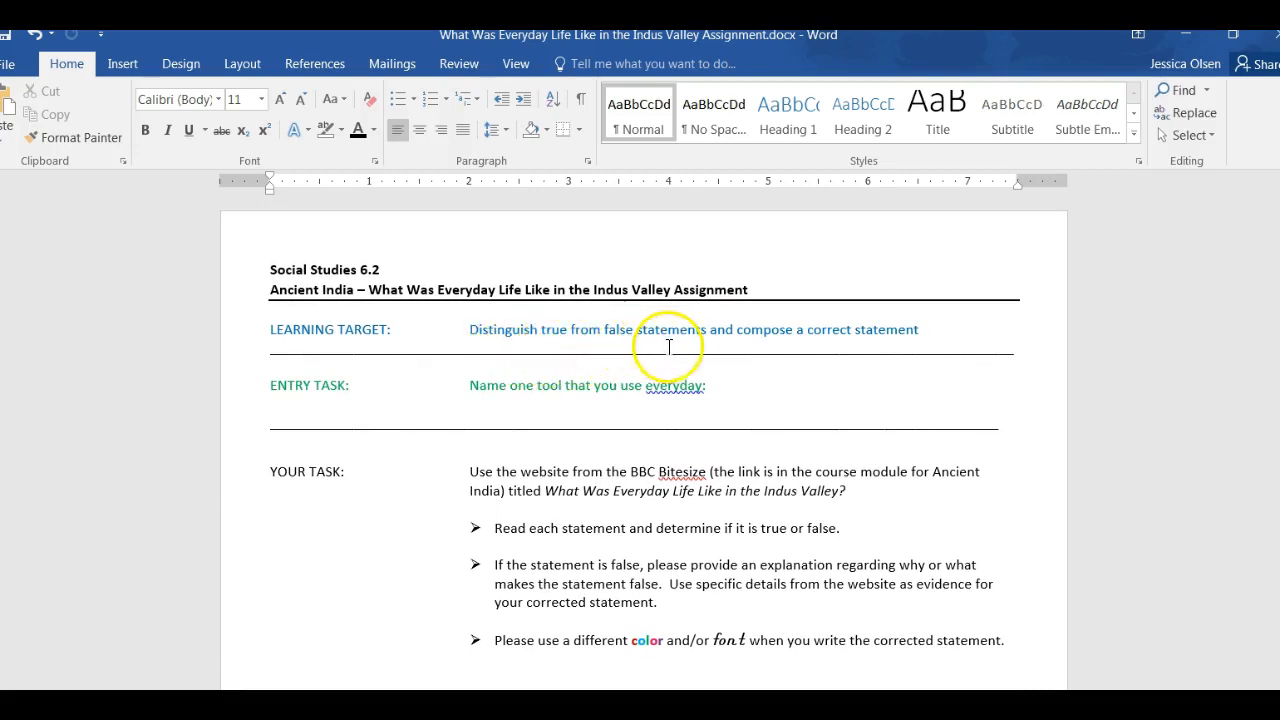
pyautogui.moveTo(860, 350)
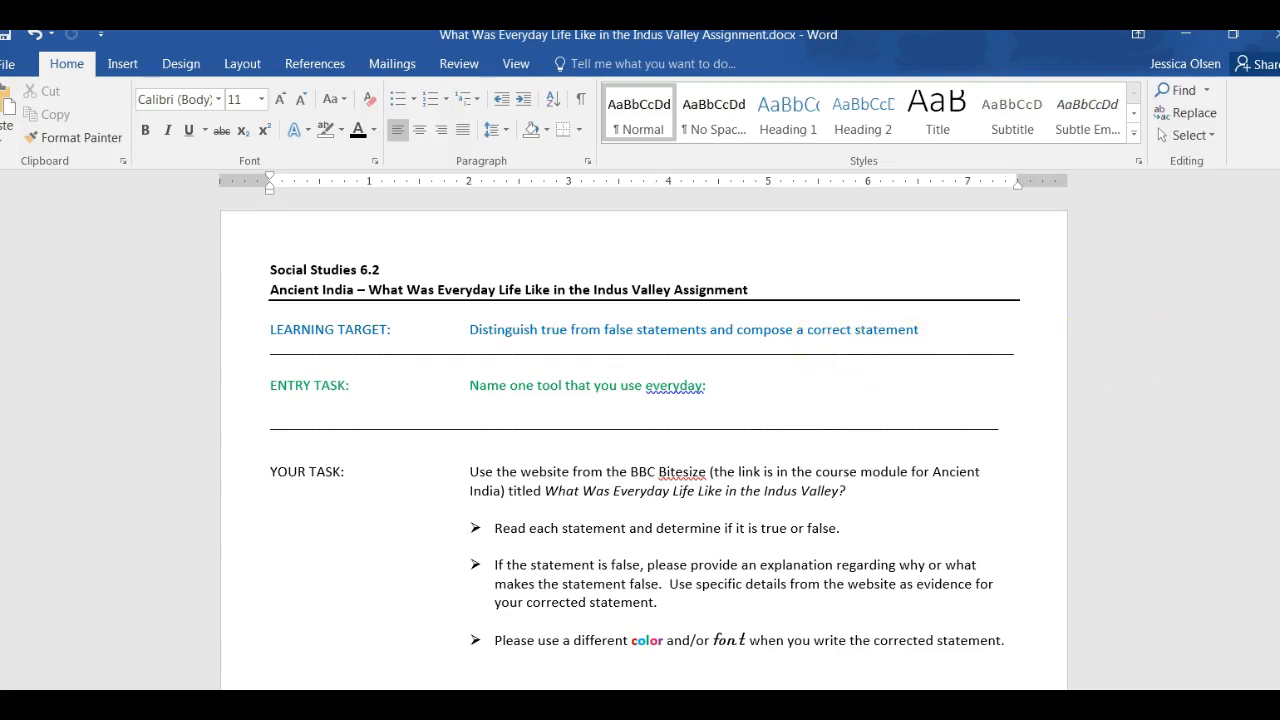
pyautogui.scroll(-3)
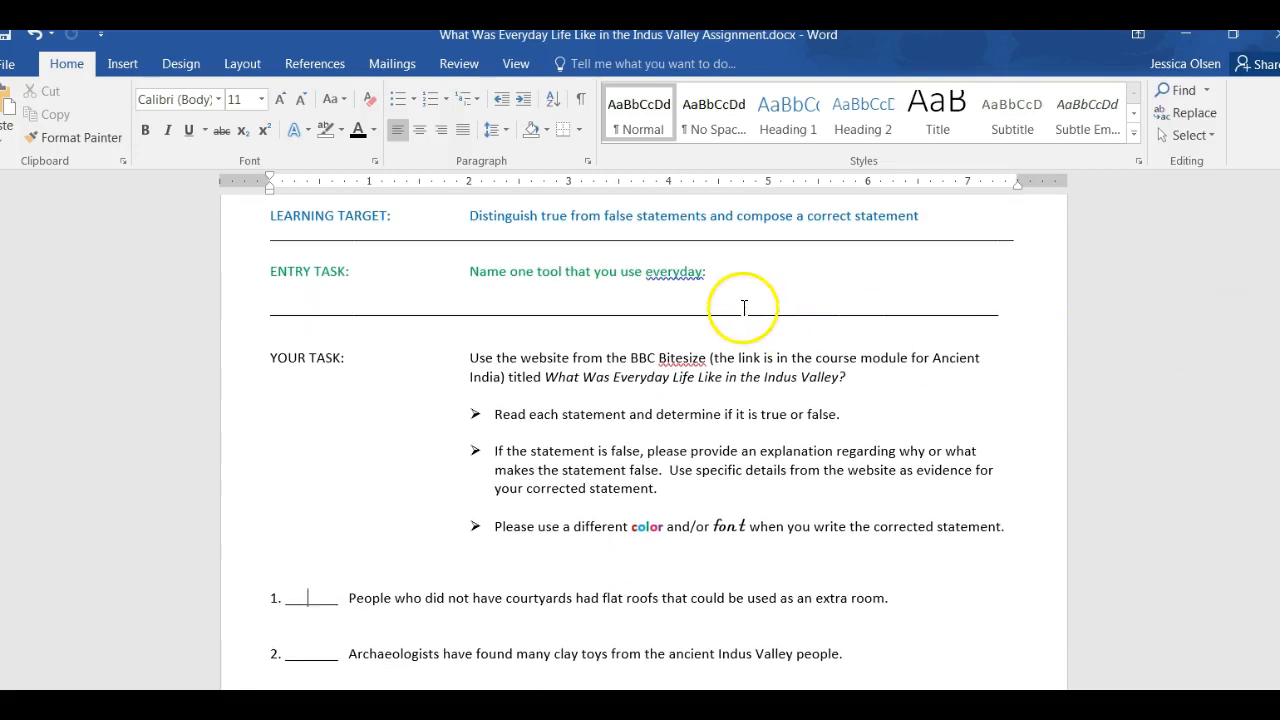
pyautogui.moveTo(484, 292)
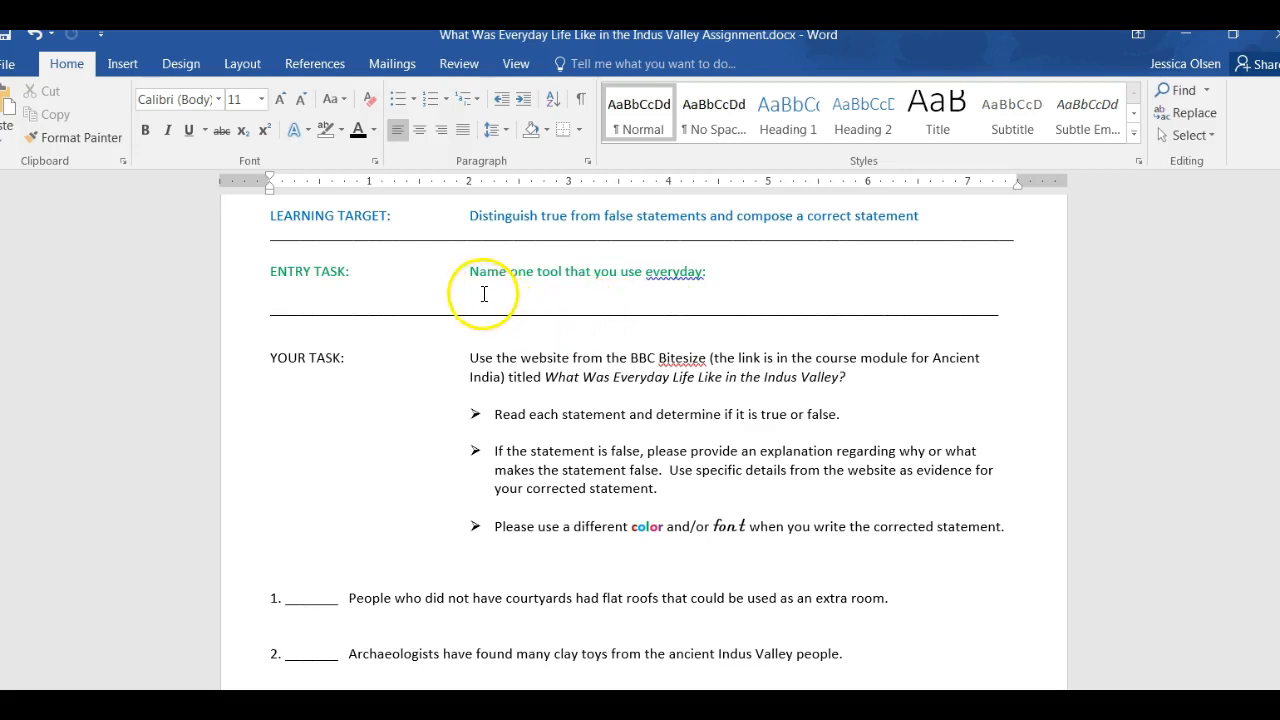
pyautogui.moveTo(470, 292)
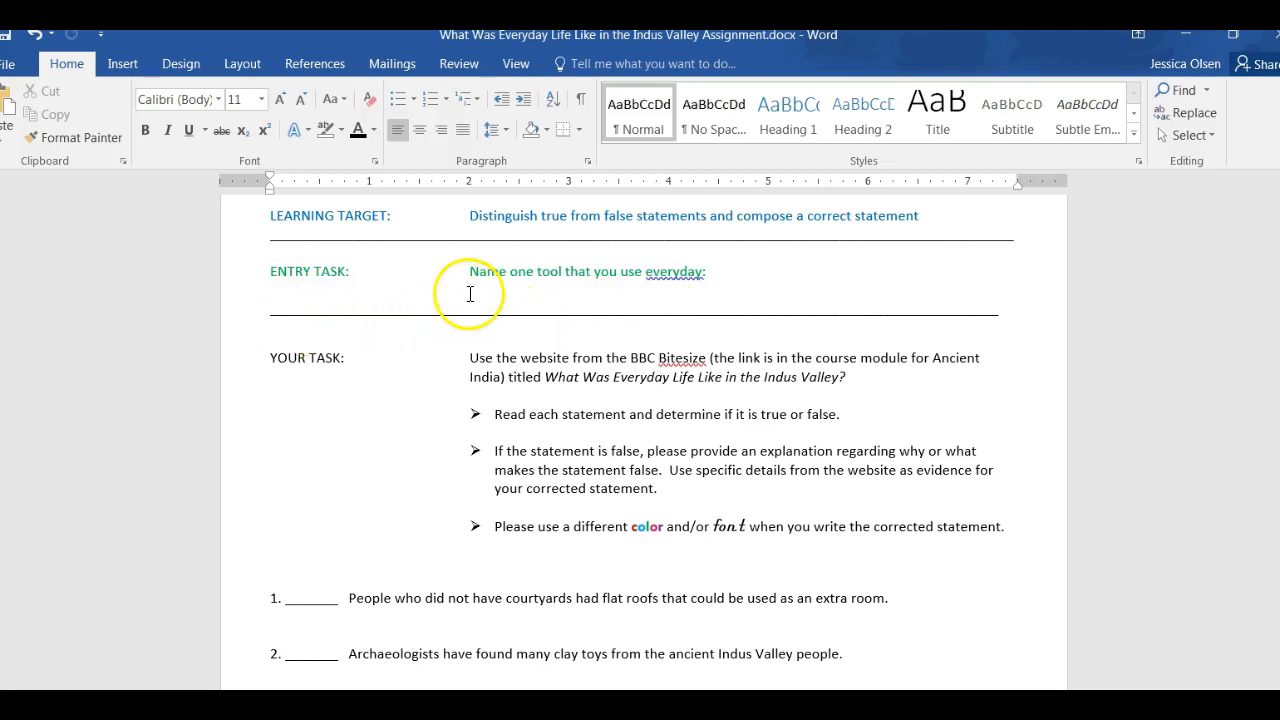
pyautogui.moveTo(658, 294)
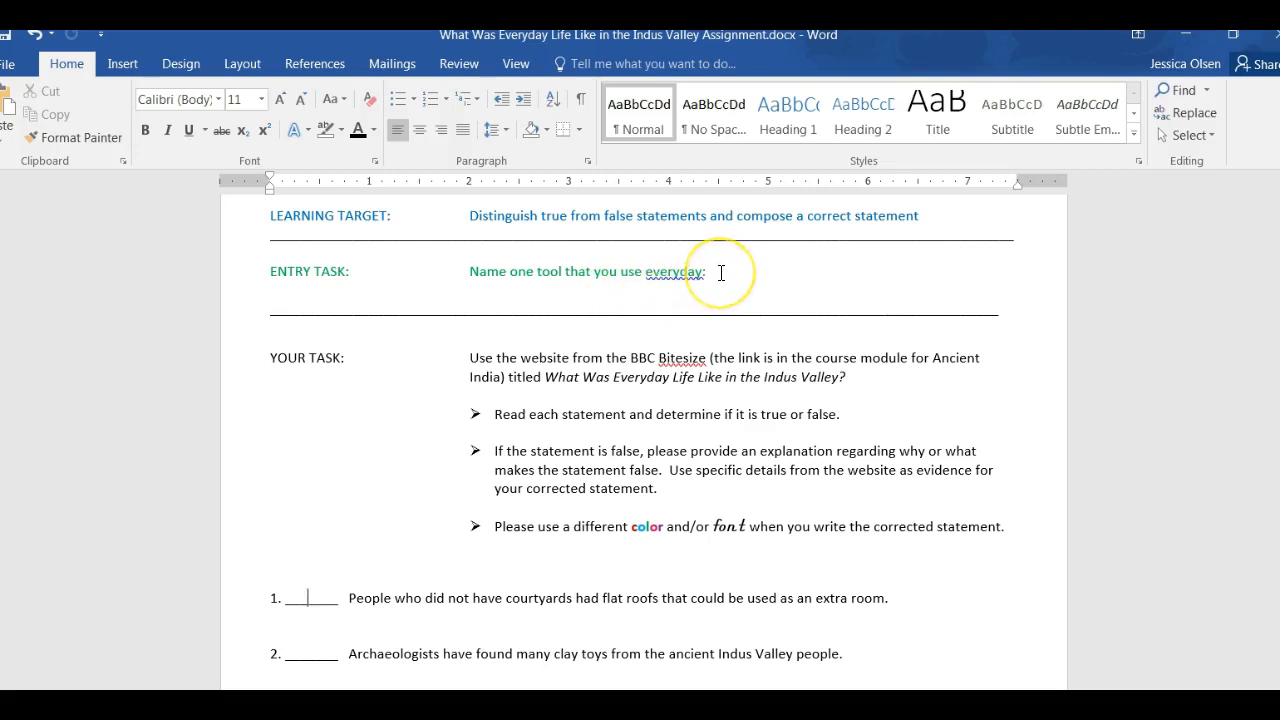
pyautogui.moveTo(720, 272)
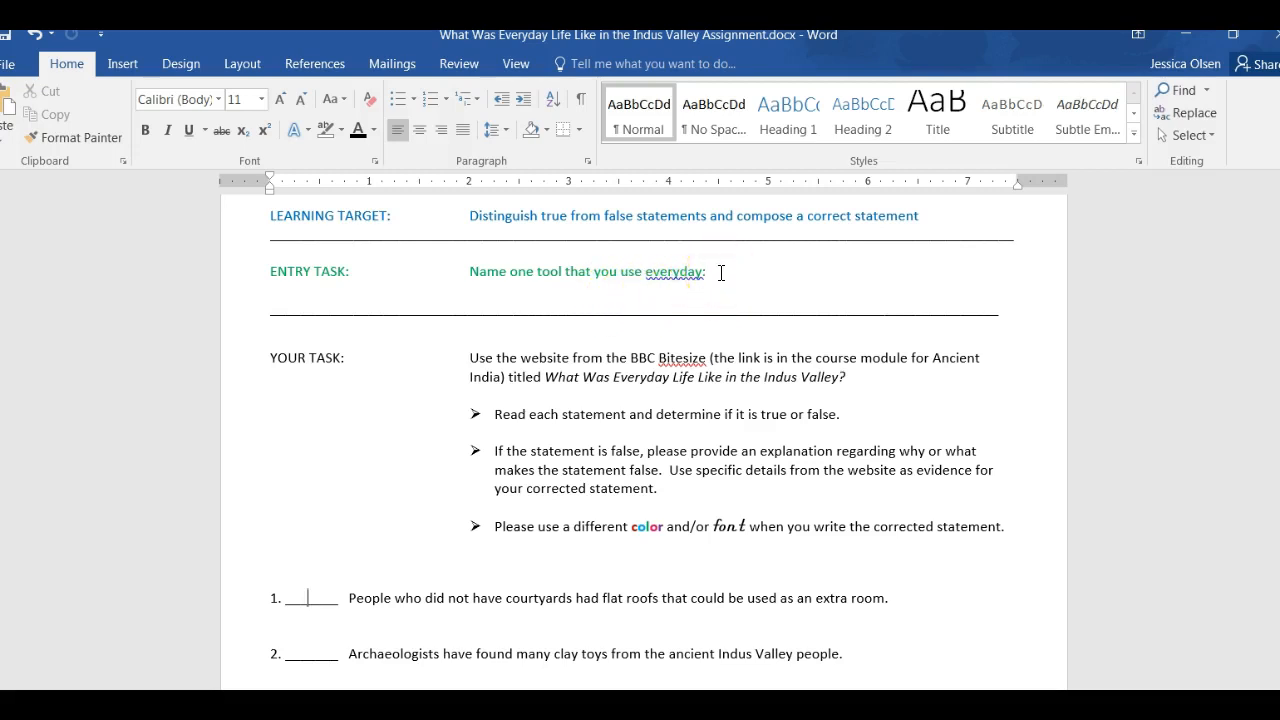
pyautogui.moveTo(722, 278)
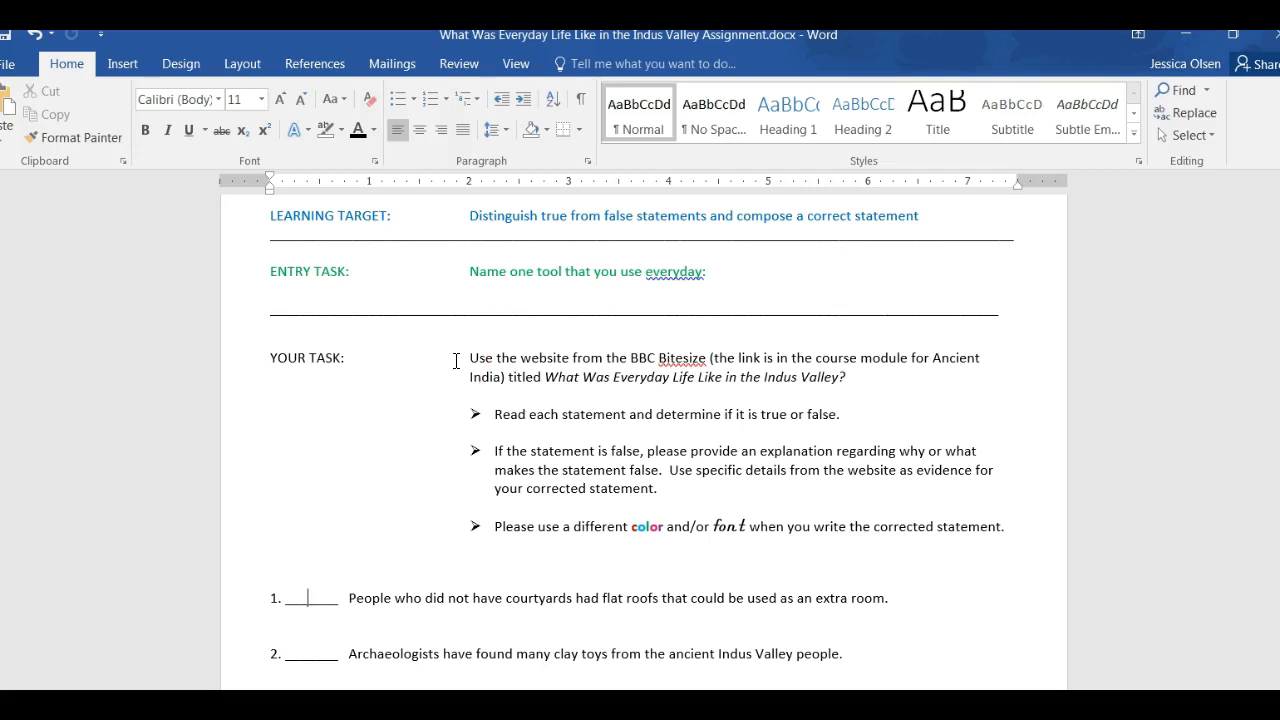
pyautogui.click(308, 598)
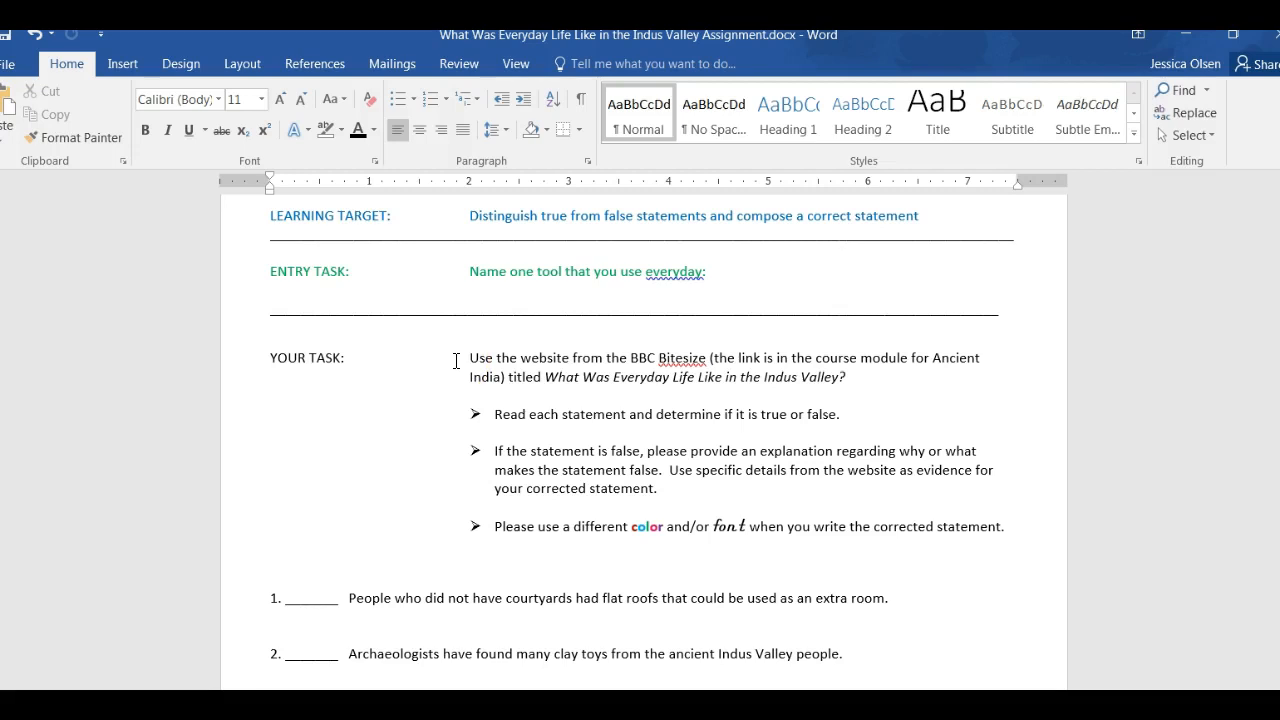
pyautogui.click(316, 598)
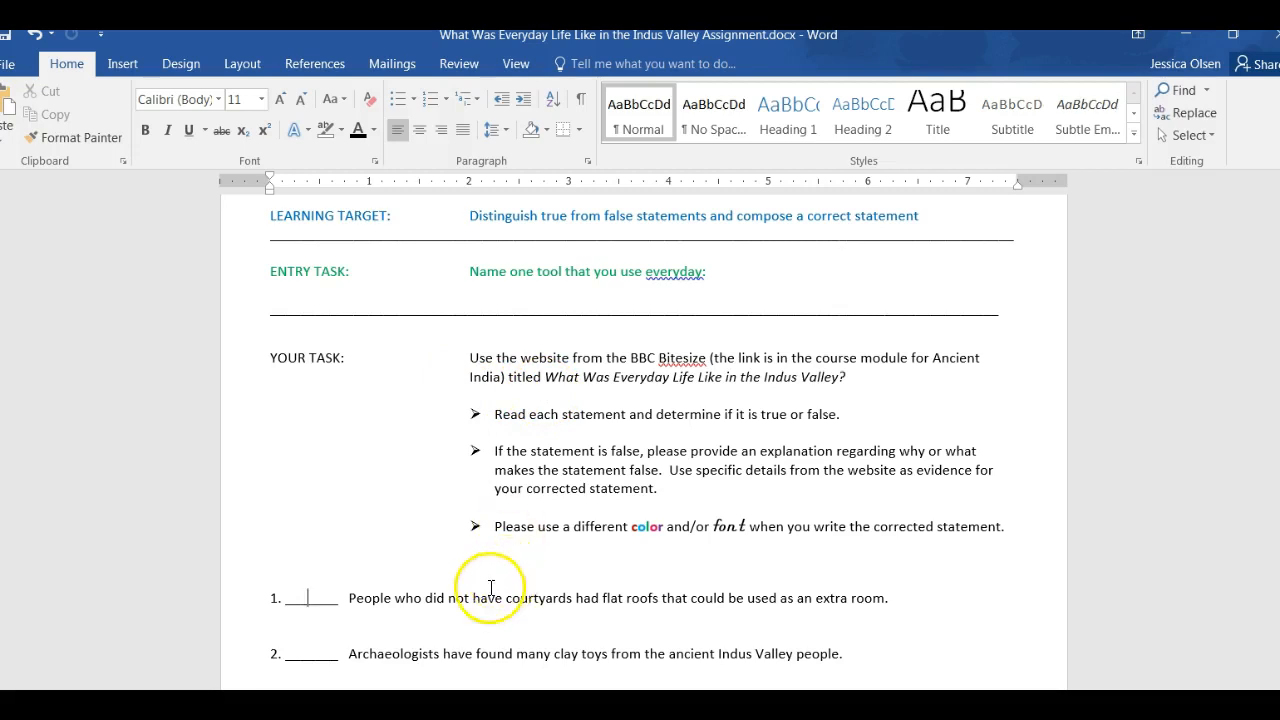
pyautogui.moveTo(1044, 568)
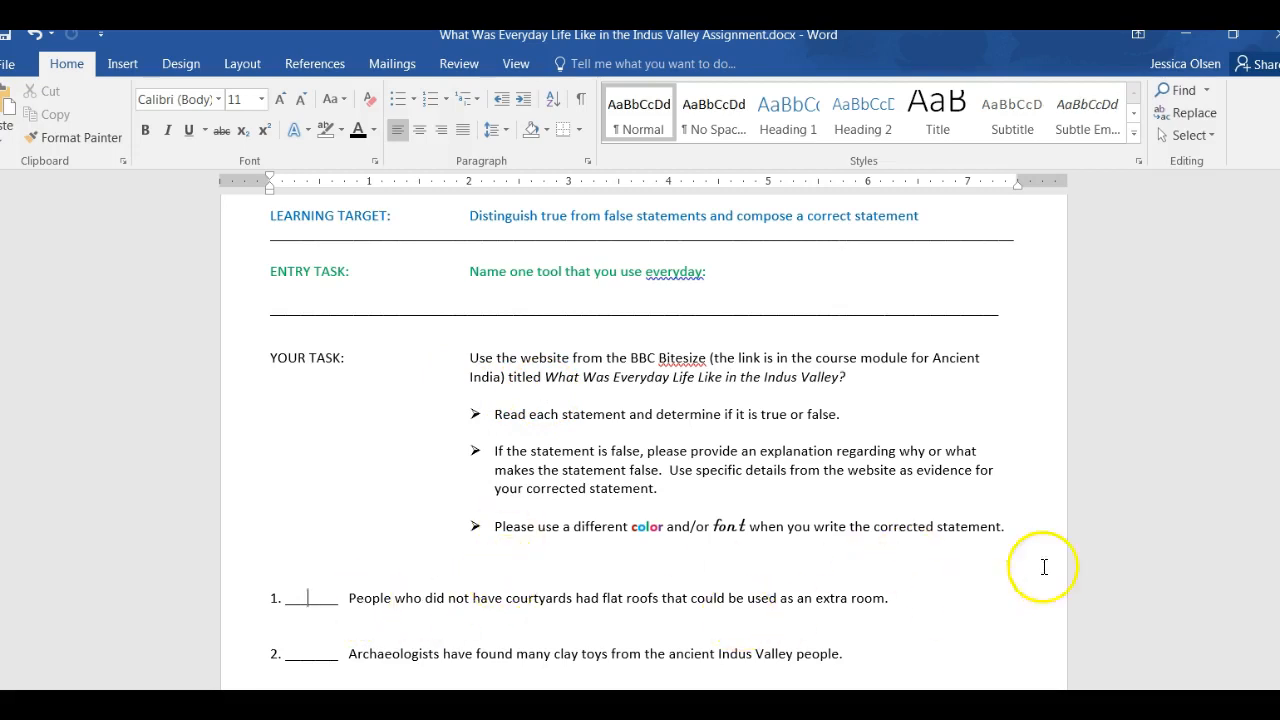
pyautogui.scroll(-3)
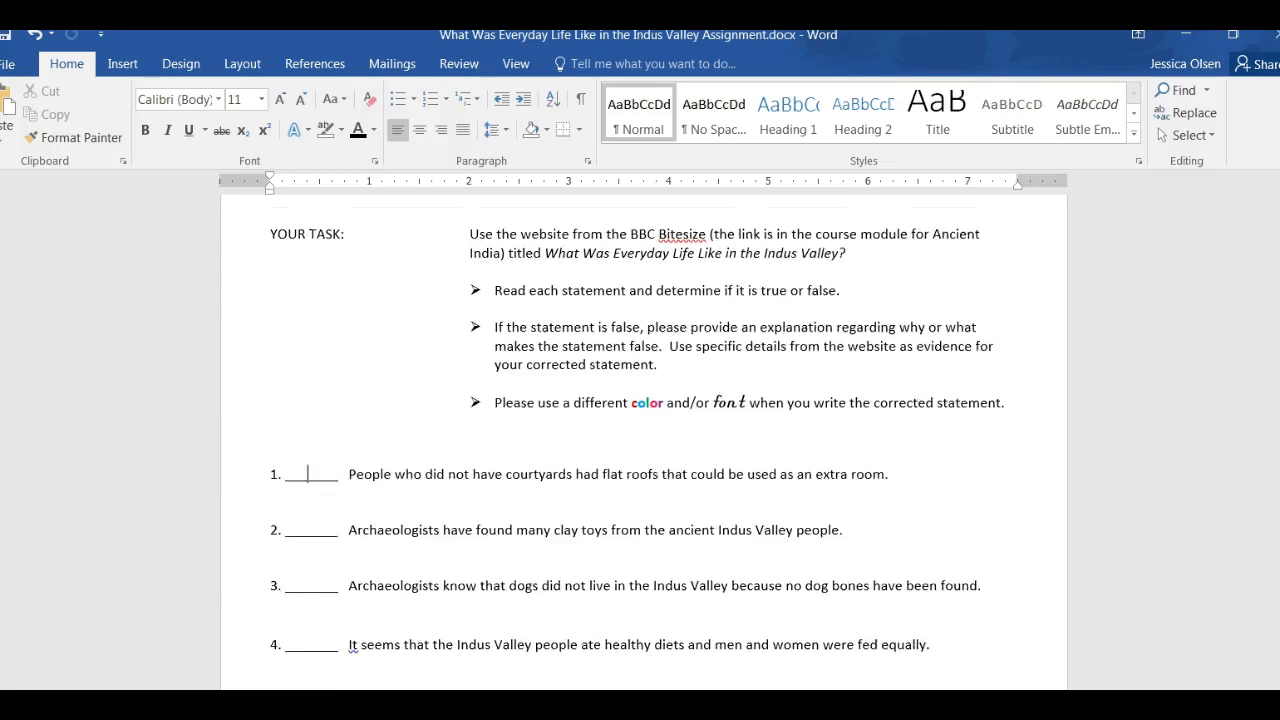
pyautogui.scroll(-3)
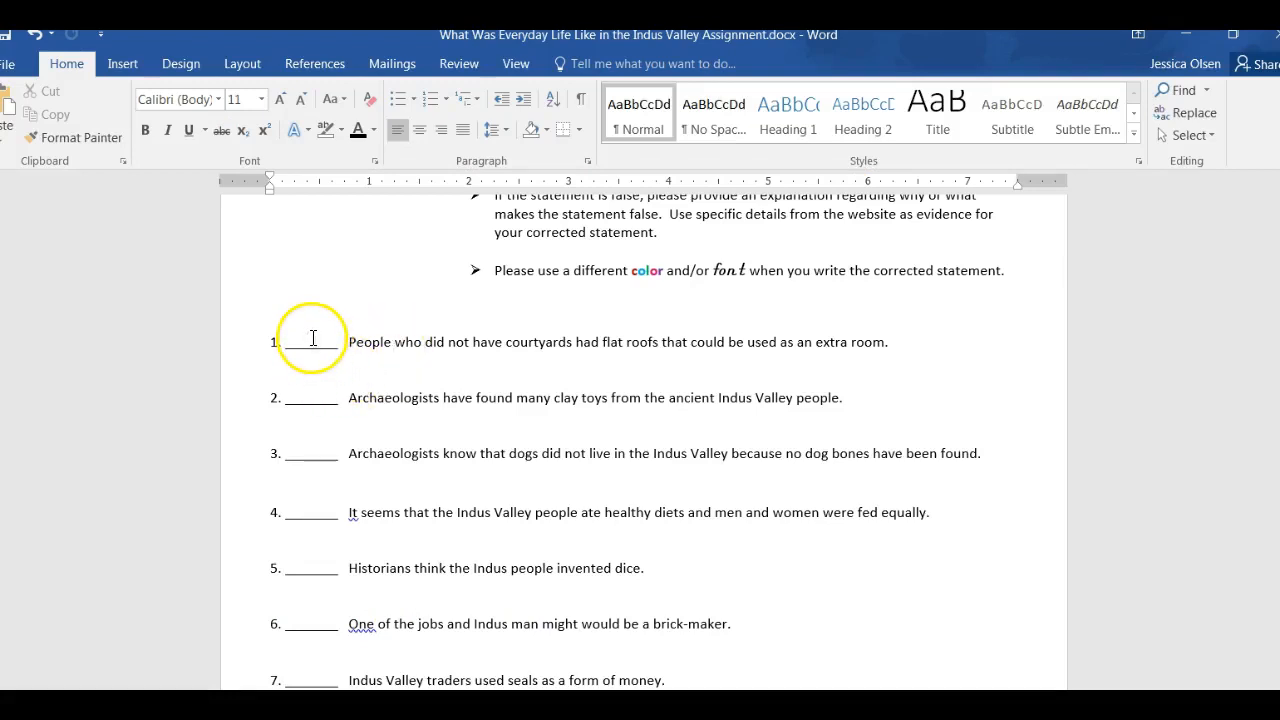
pyautogui.moveTo(312, 384)
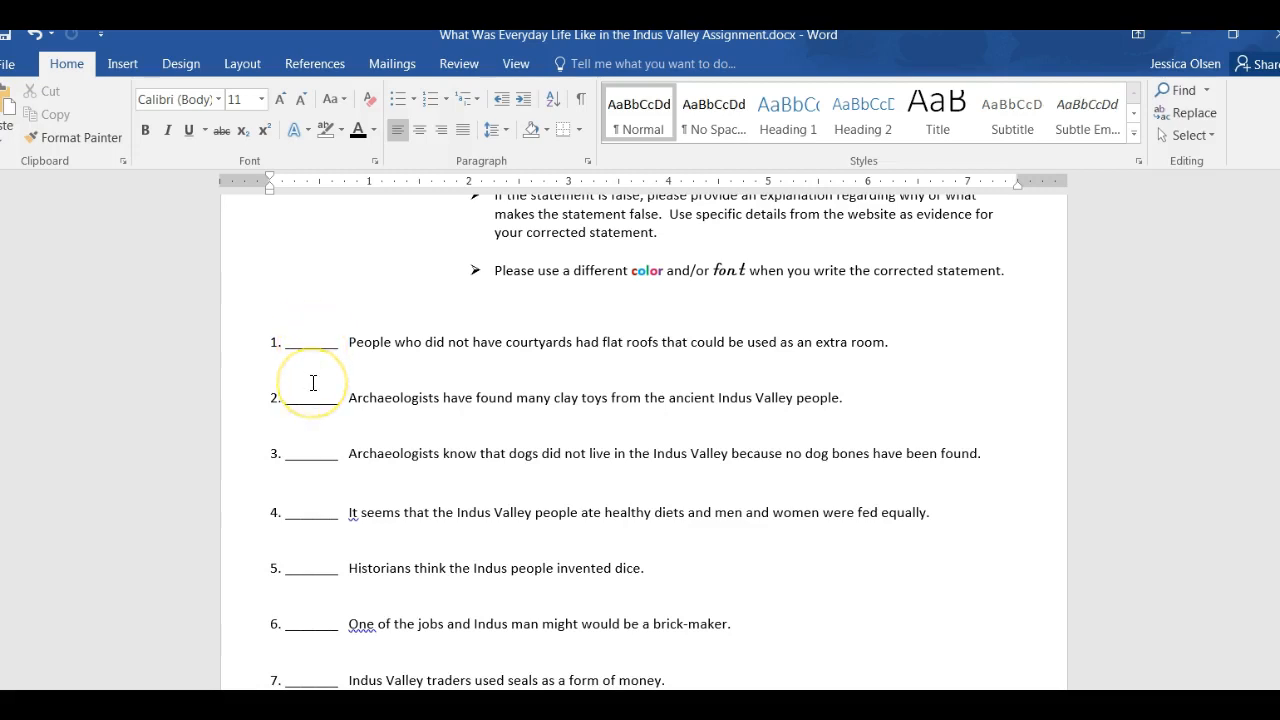
pyautogui.click(310, 342)
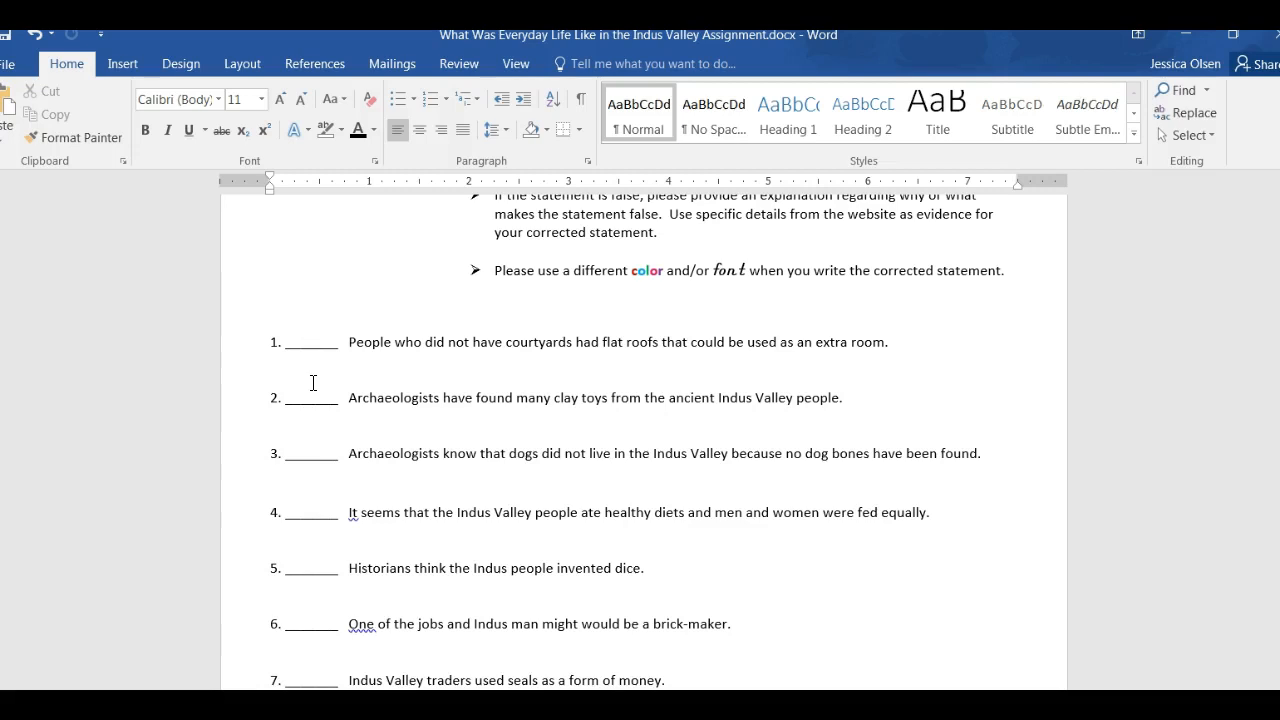
pyautogui.moveTo(1186, 368)
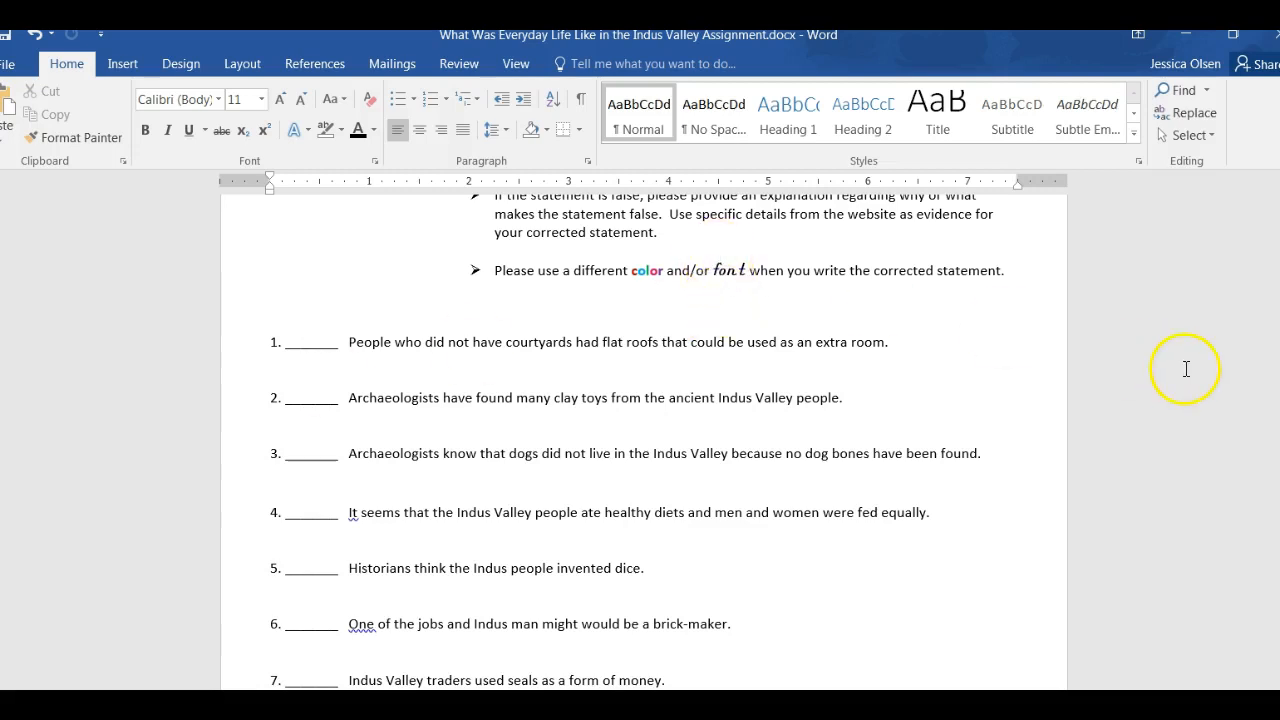
pyautogui.scroll(3)
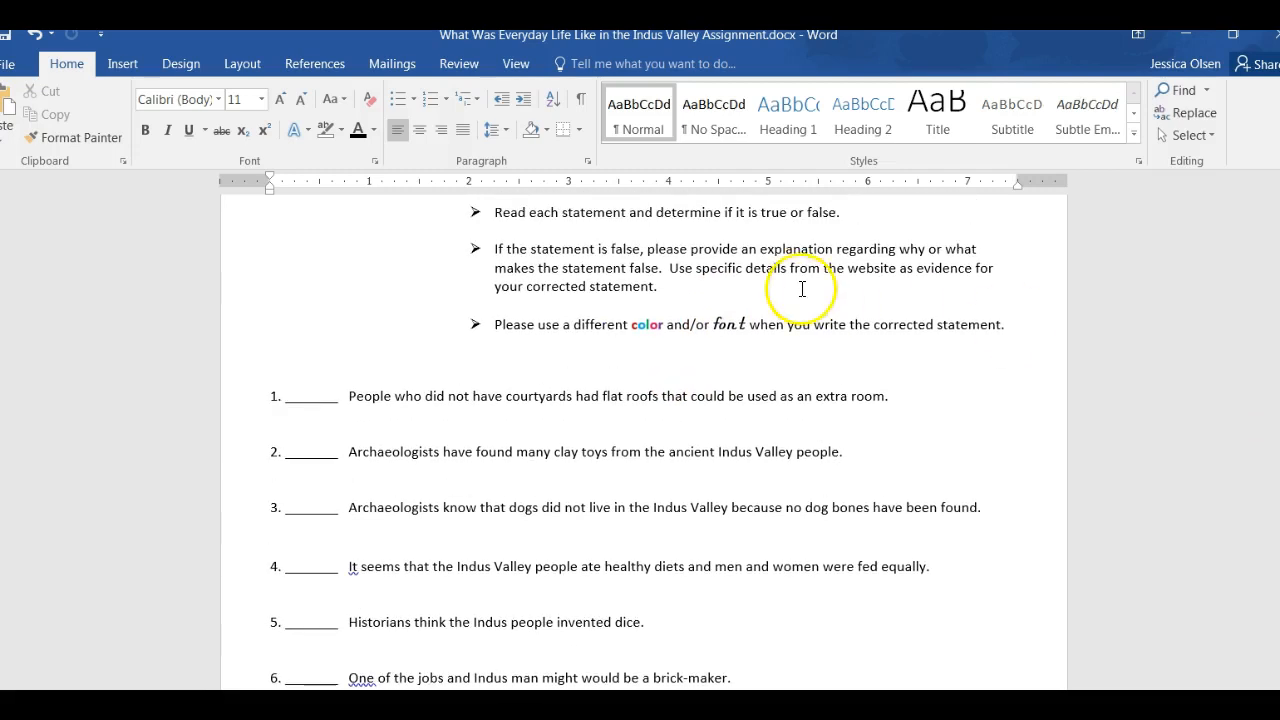
pyautogui.moveTo(810, 264)
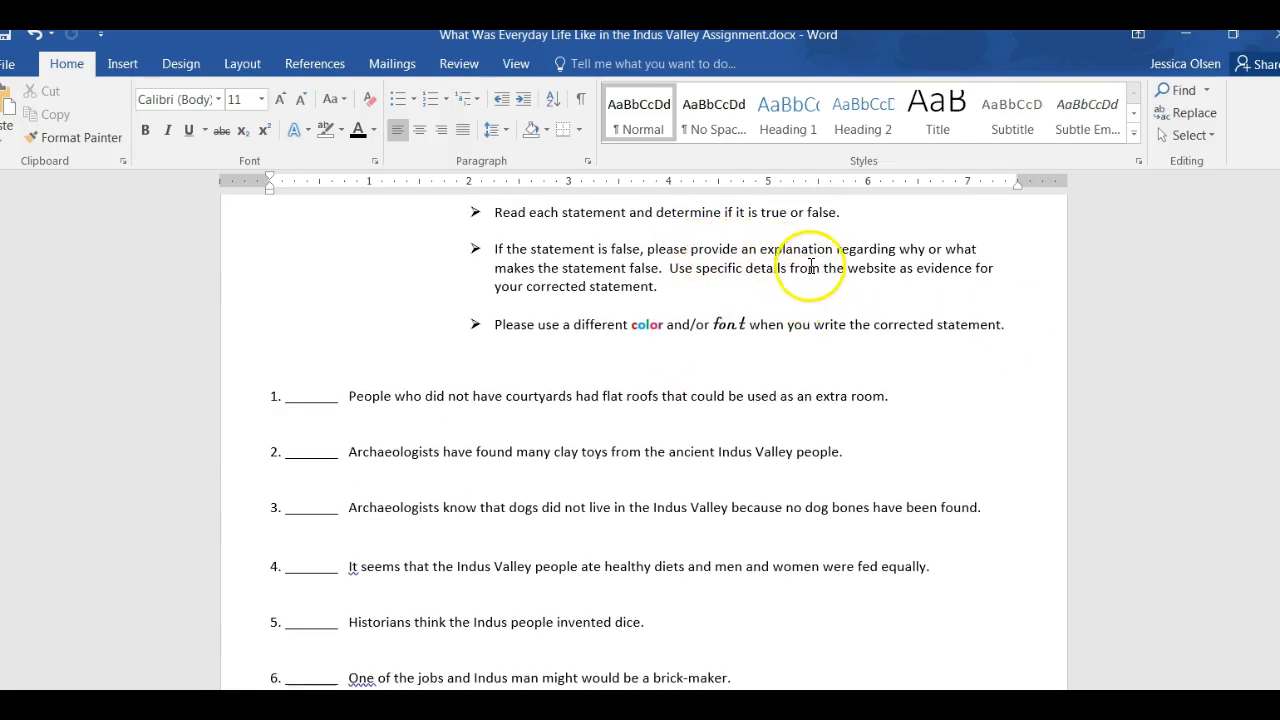
pyautogui.moveTo(920, 262)
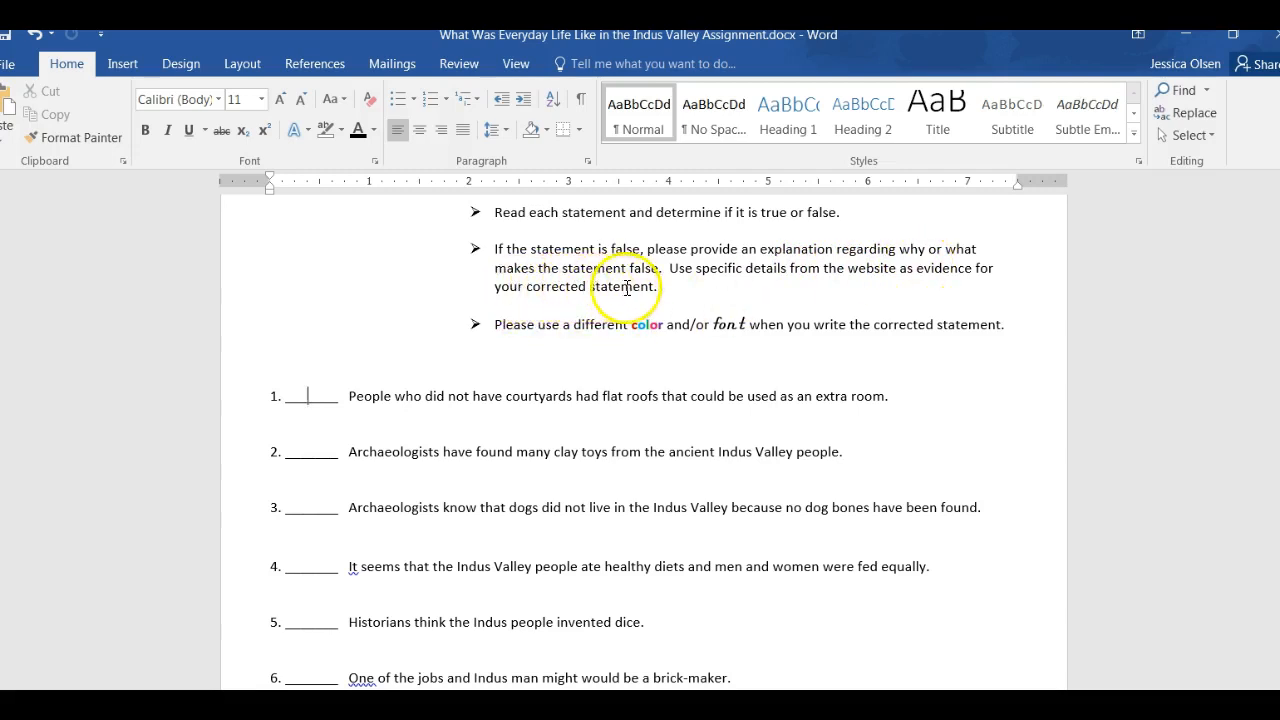
pyautogui.moveTo(678, 280)
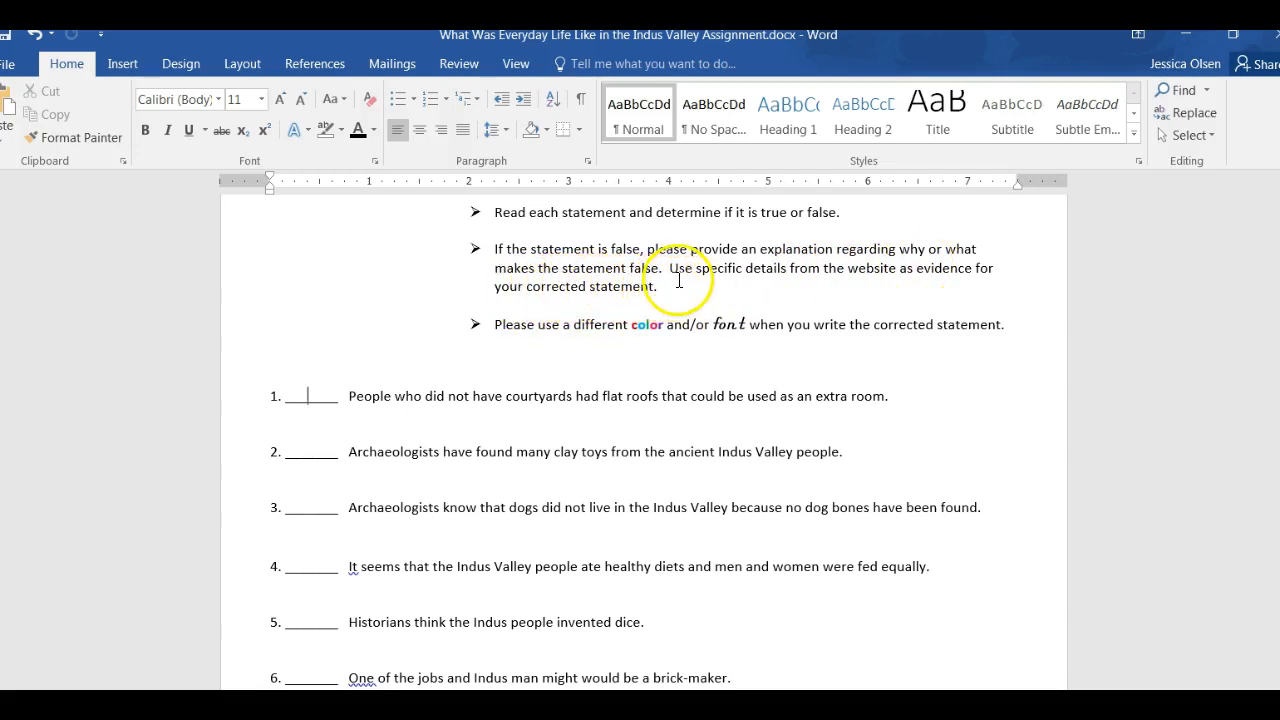
pyautogui.moveTo(844, 282)
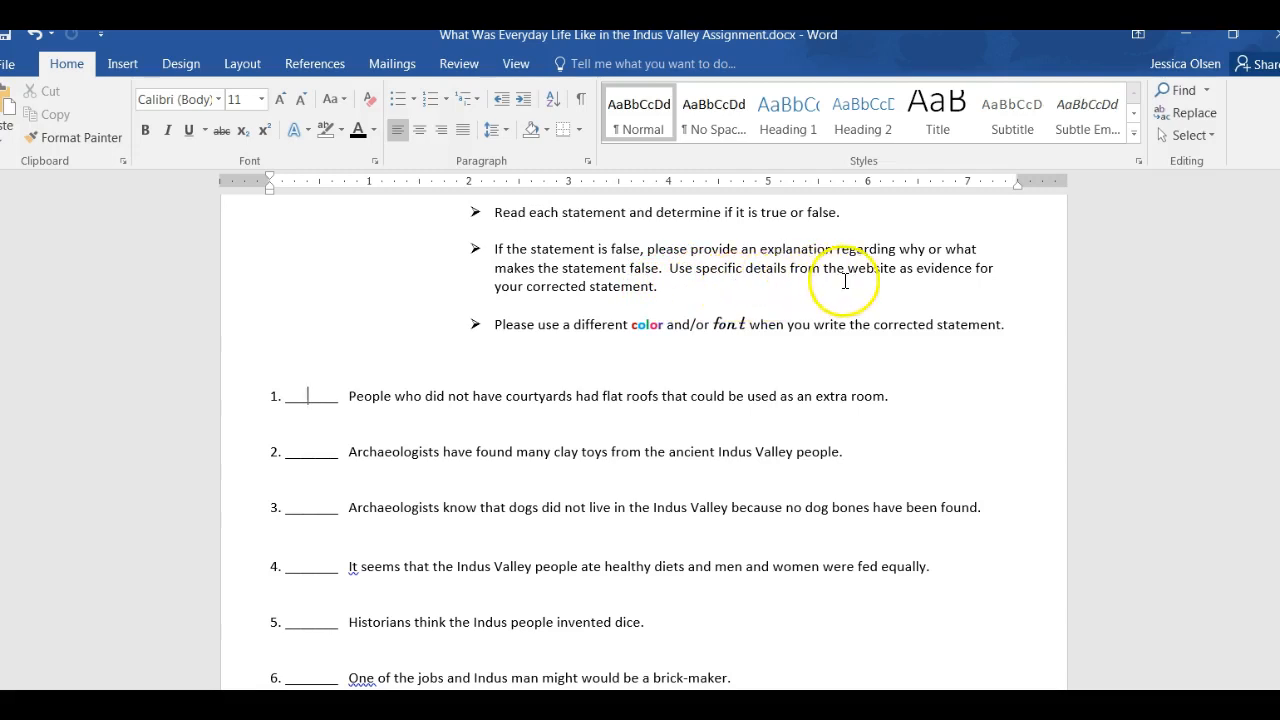
pyautogui.moveTo(934, 284)
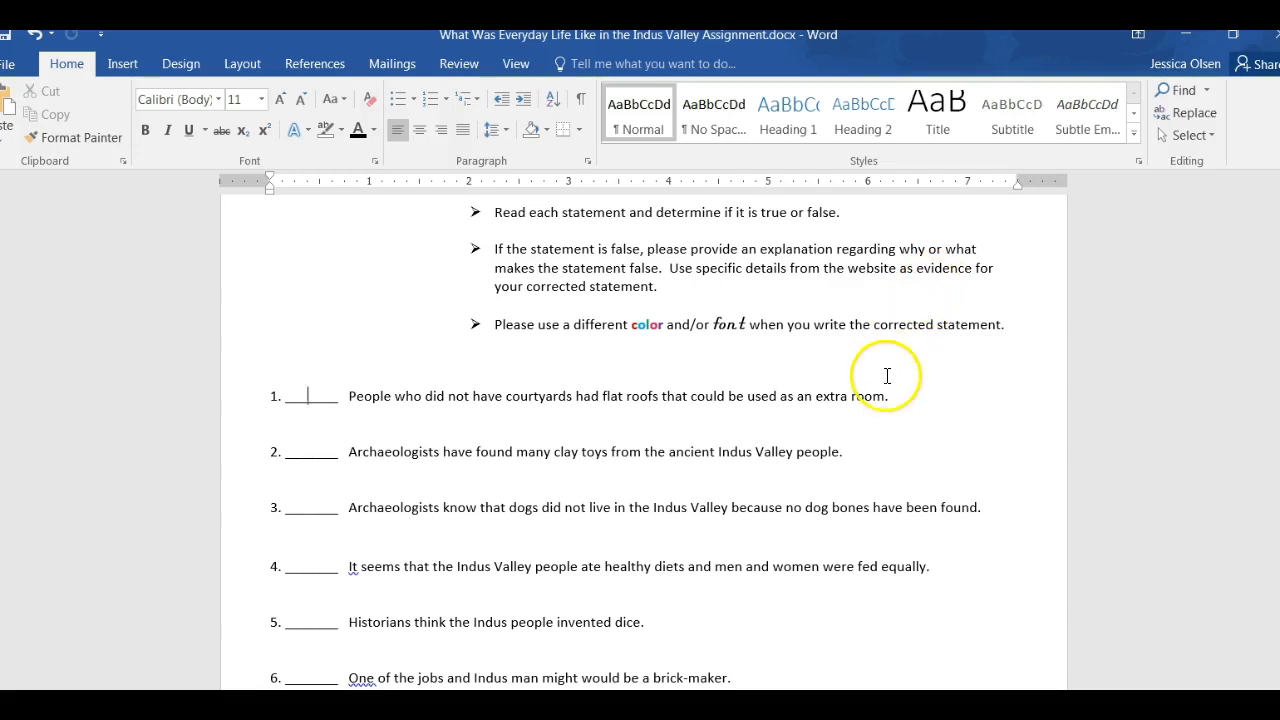
pyautogui.moveTo(904, 460)
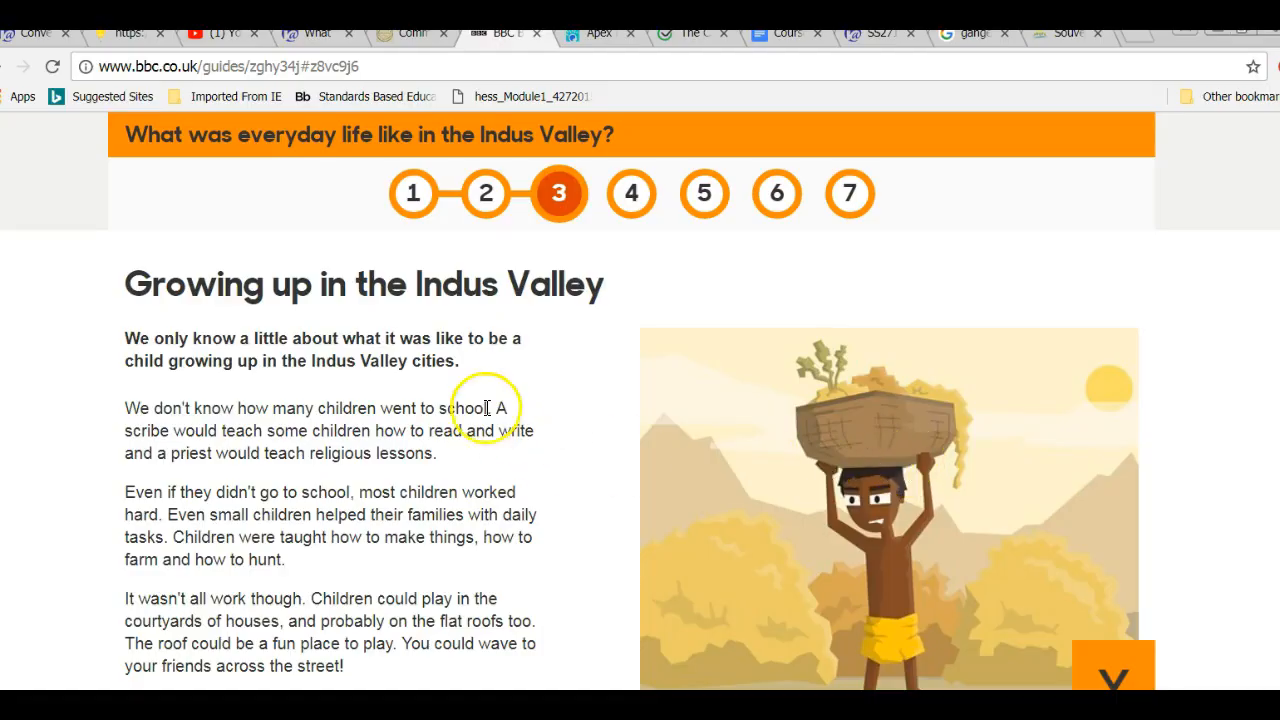
pyautogui.moveTo(412, 192)
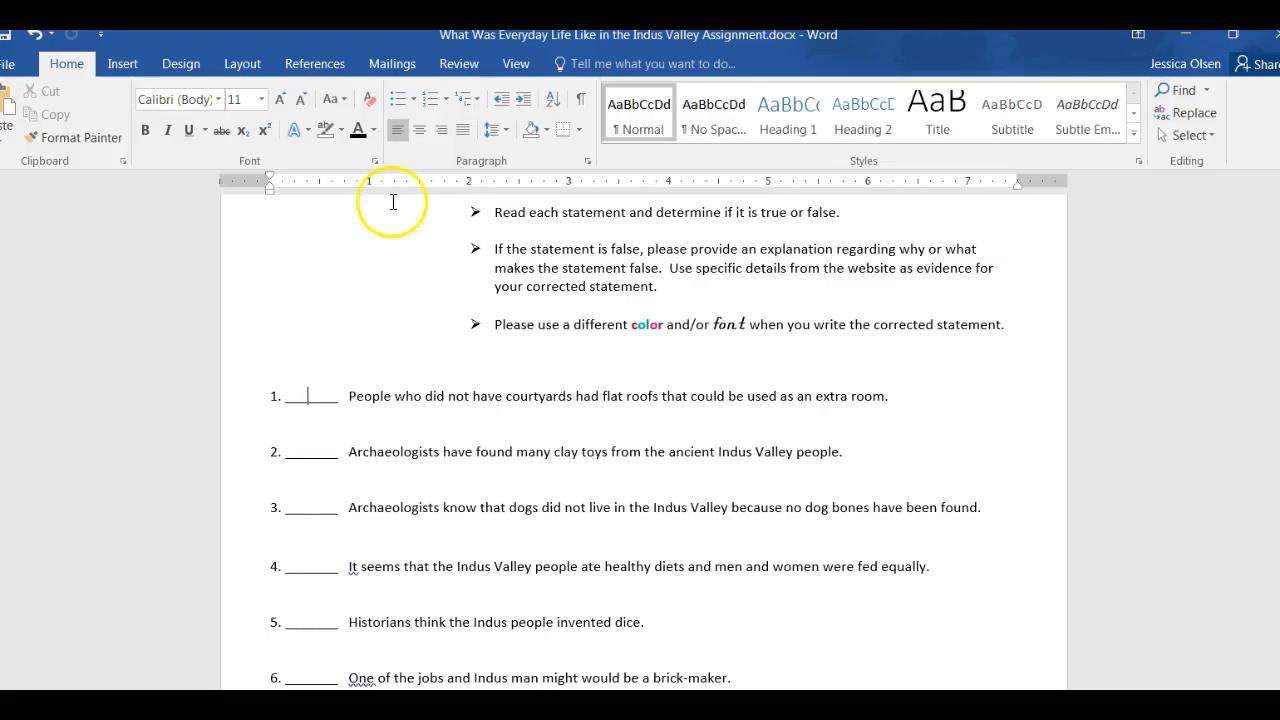
pyautogui.moveTo(460, 400)
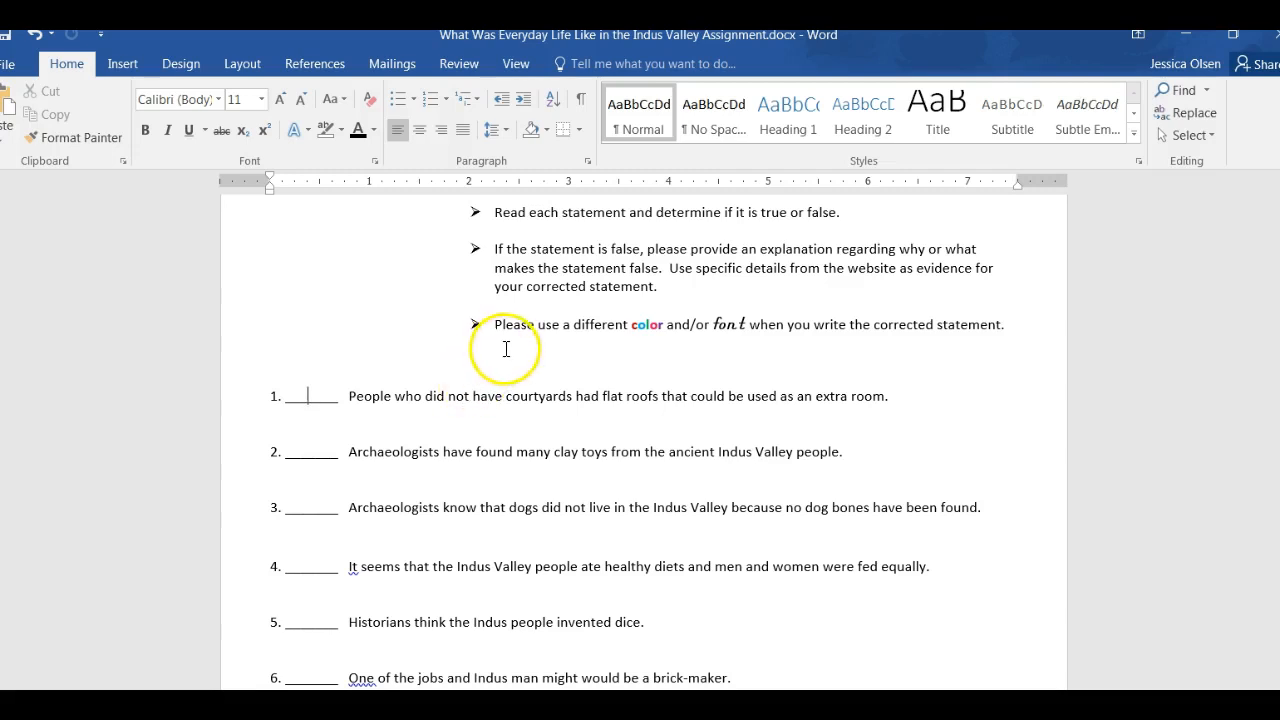
pyautogui.moveTo(700, 348)
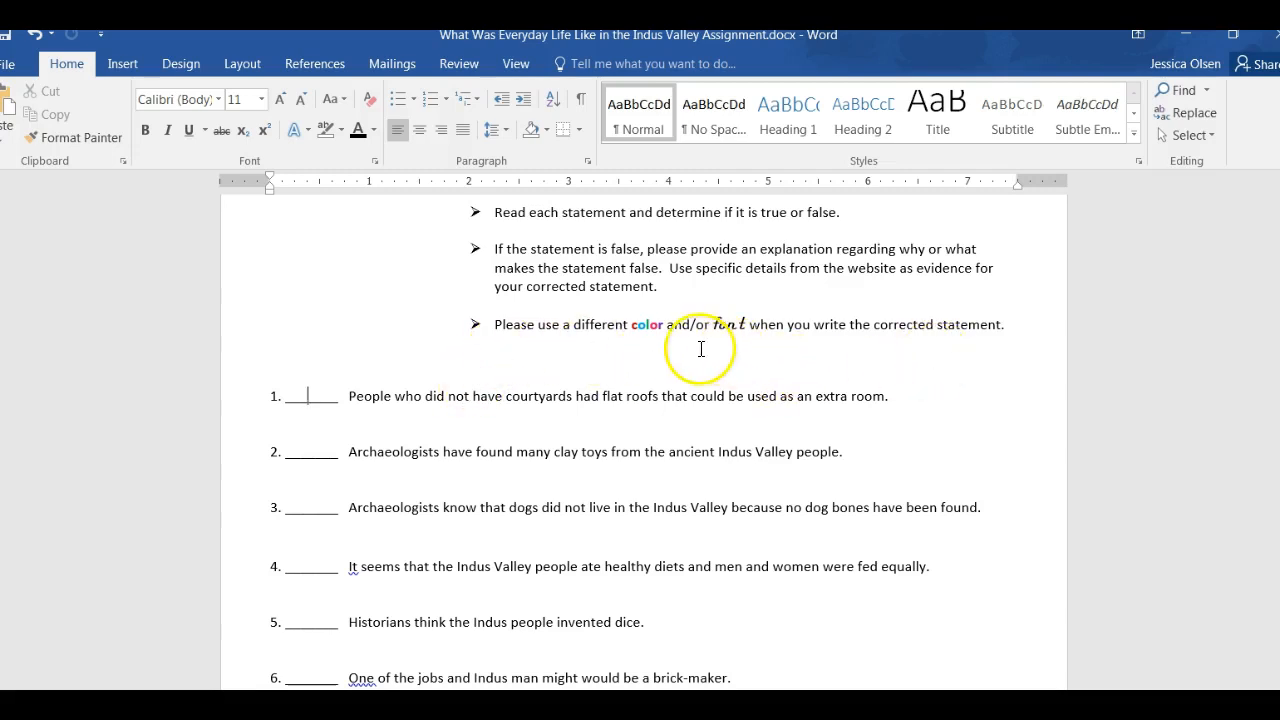
pyautogui.moveTo(718, 348)
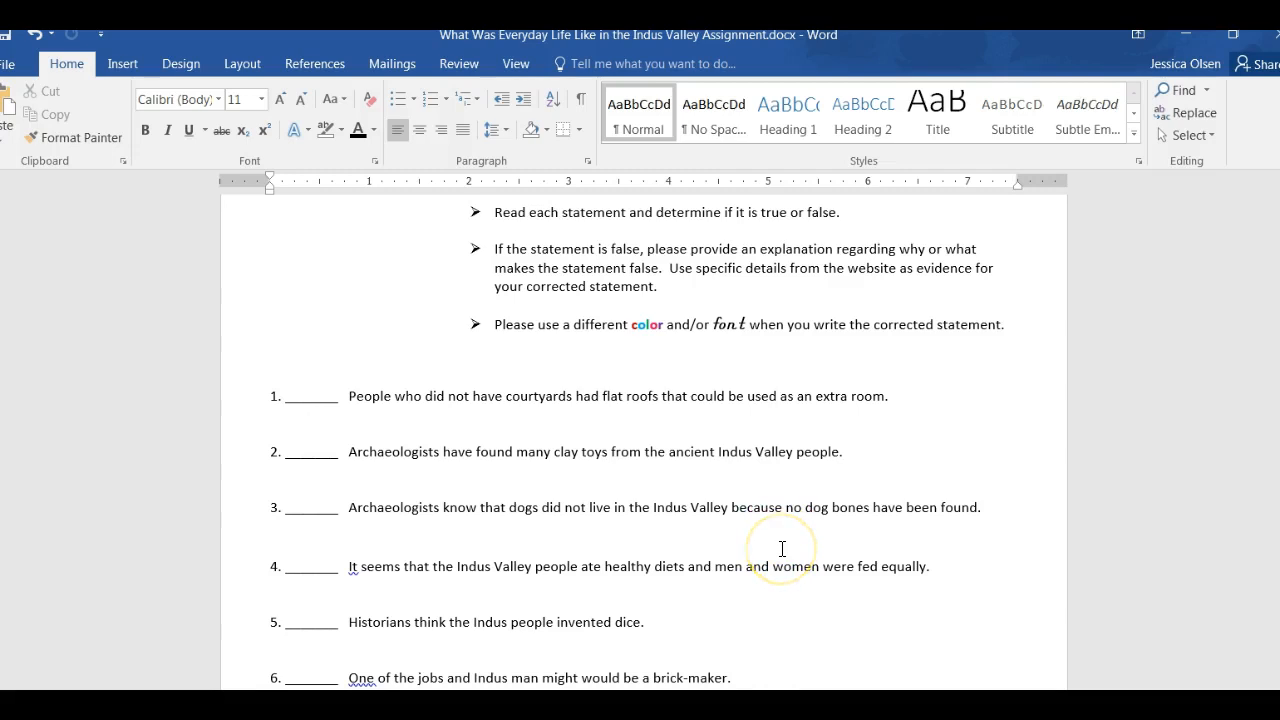
pyautogui.click(310, 396)
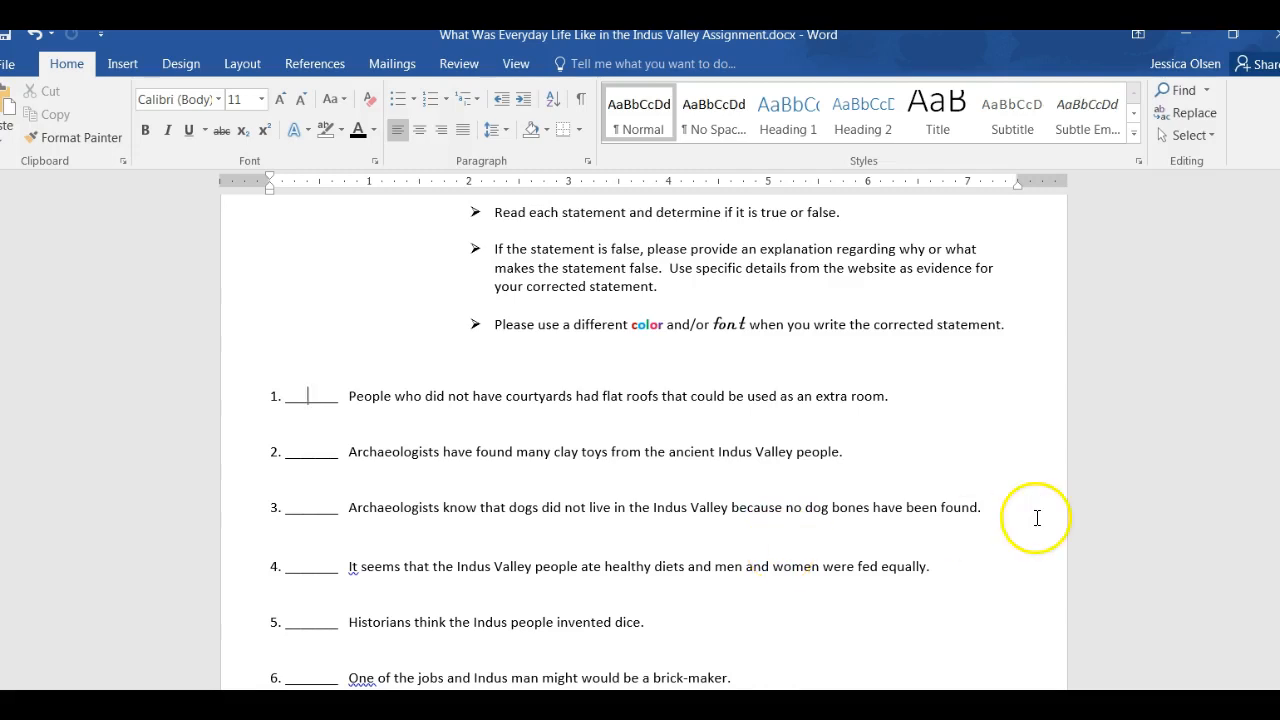
pyautogui.scroll(-3)
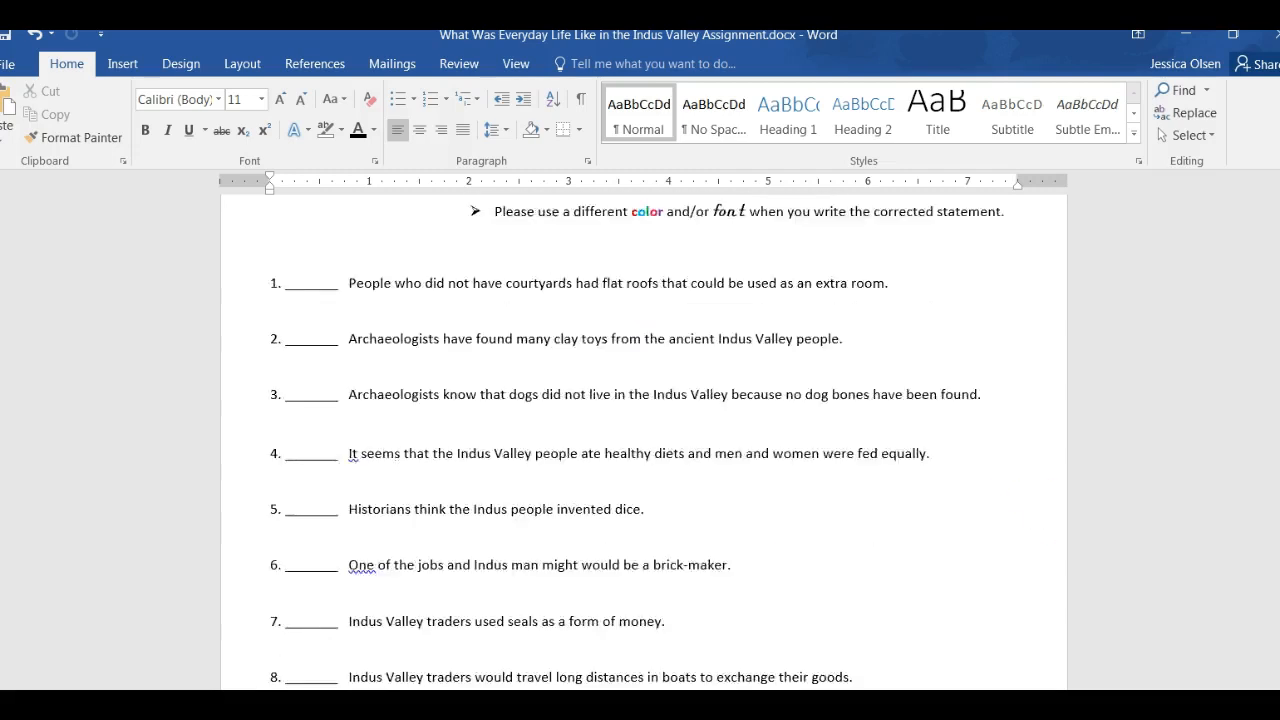
pyautogui.scroll(3)
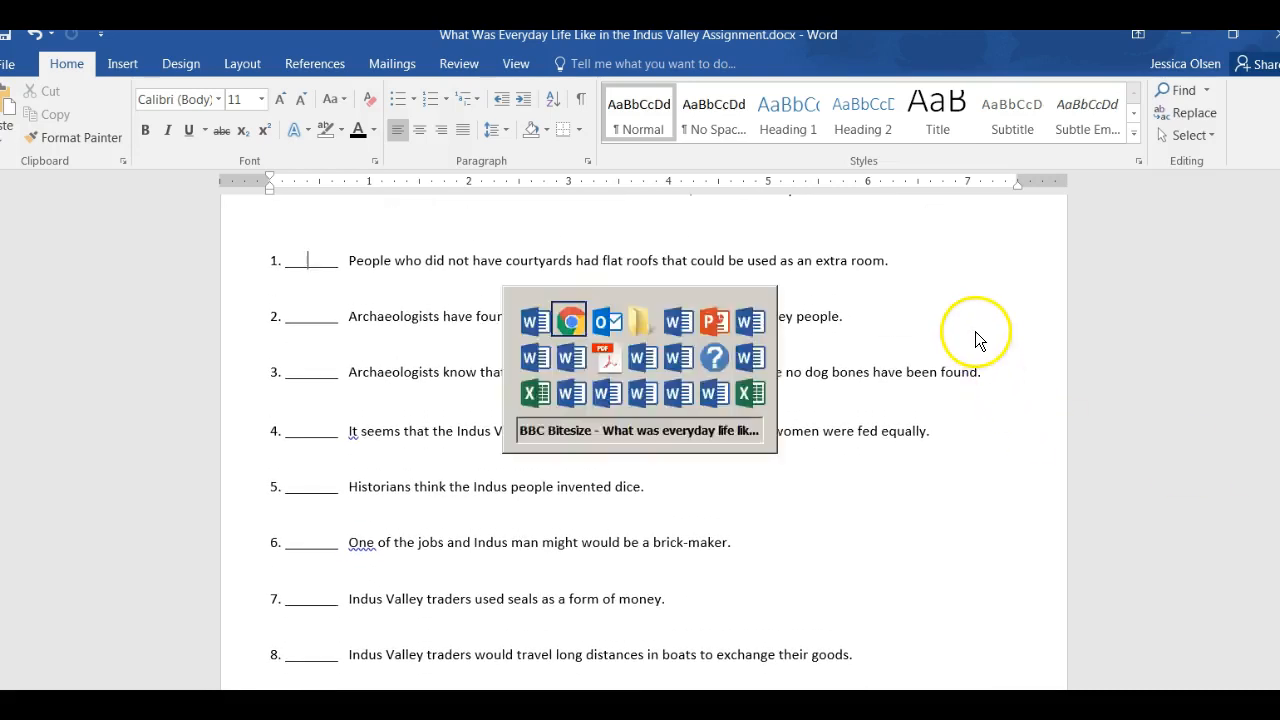
pyautogui.click(640, 430)
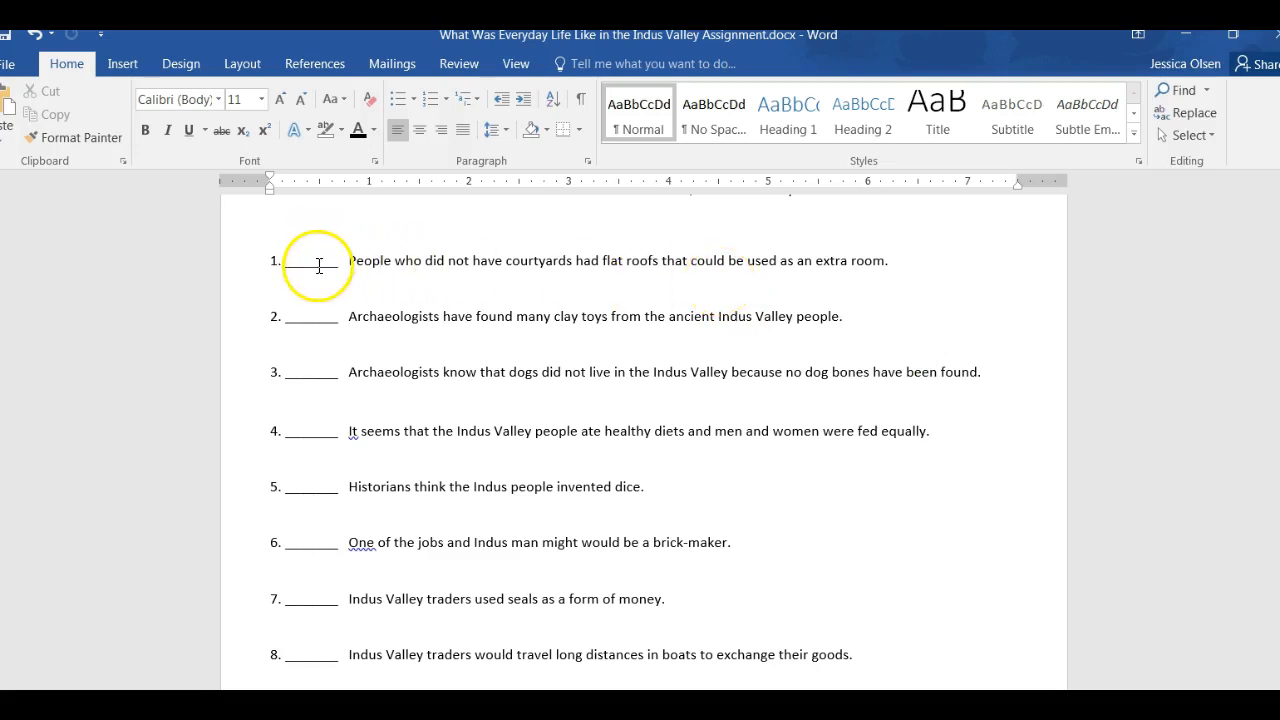
pyautogui.click(318, 260)
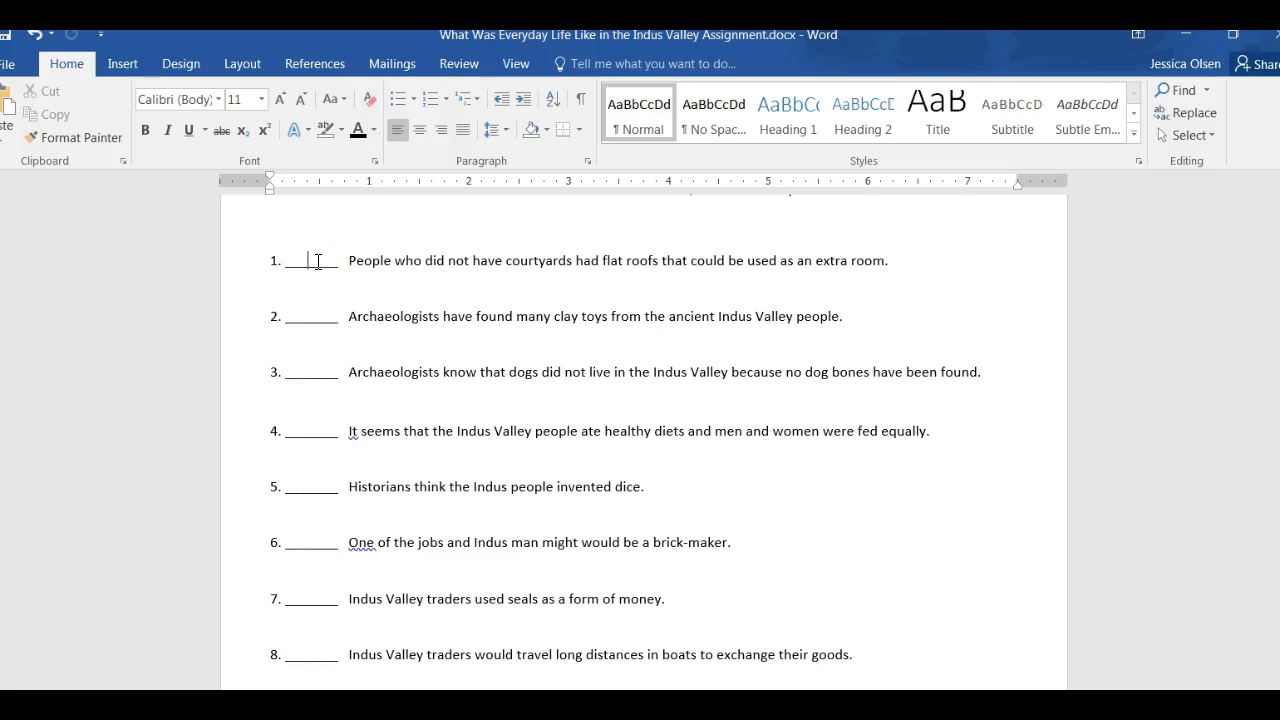
pyautogui.moveTo(312, 260)
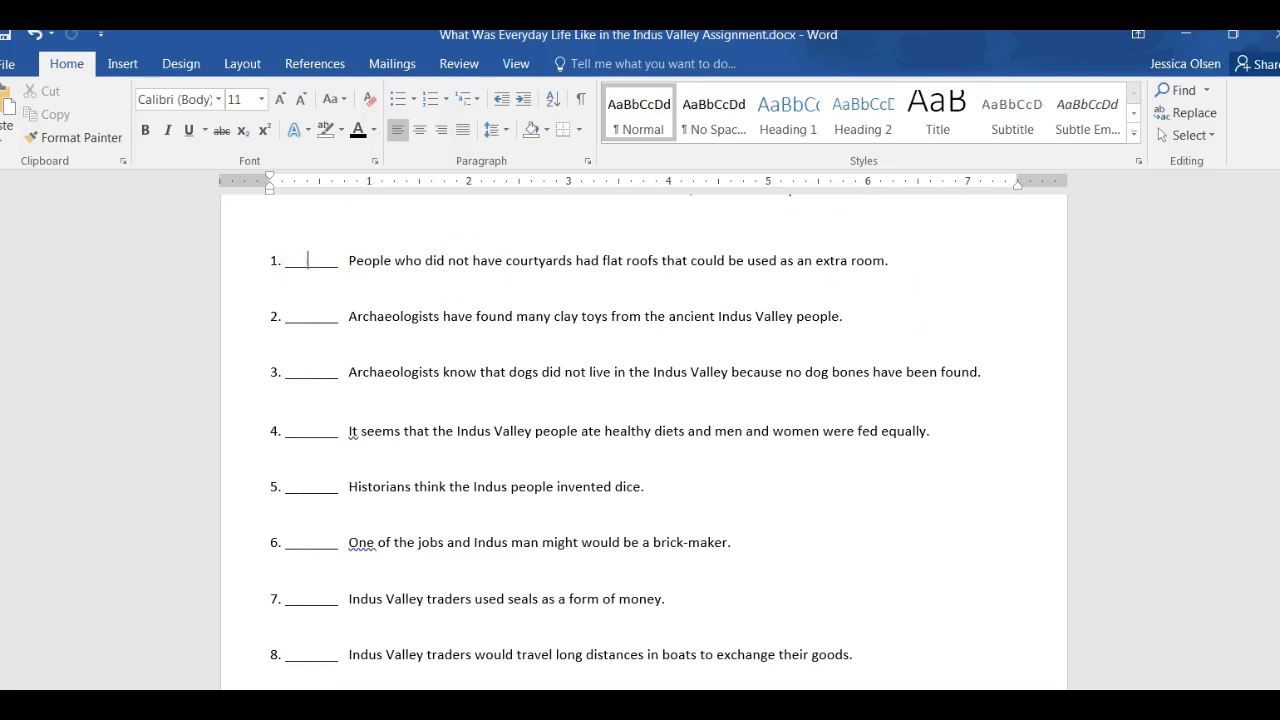
pyautogui.scroll(3)
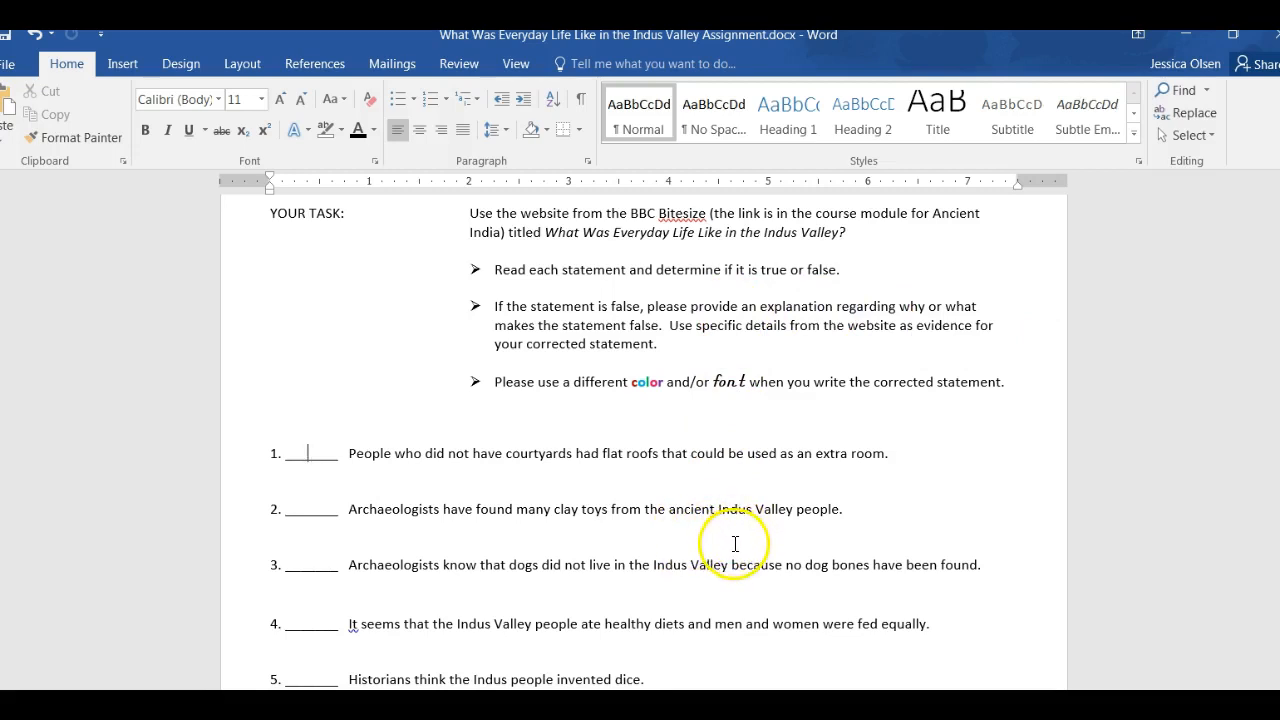
pyautogui.moveTo(720, 602)
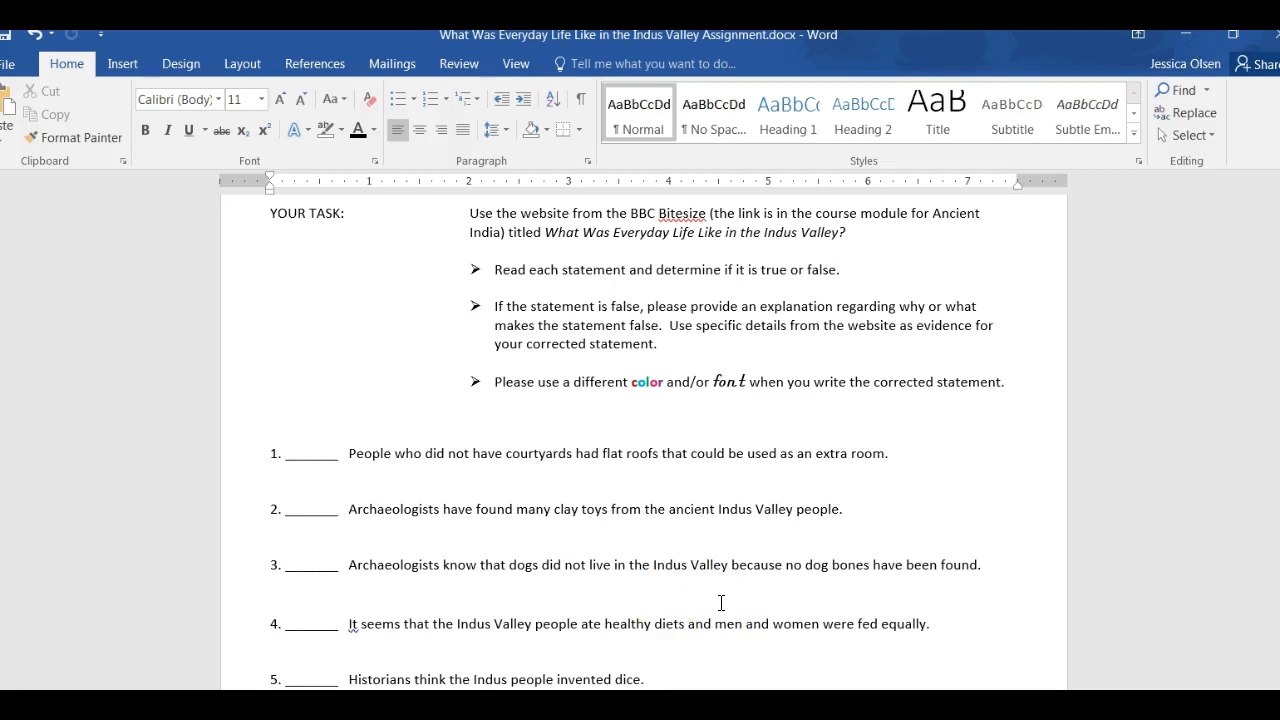
pyautogui.click(308, 452)
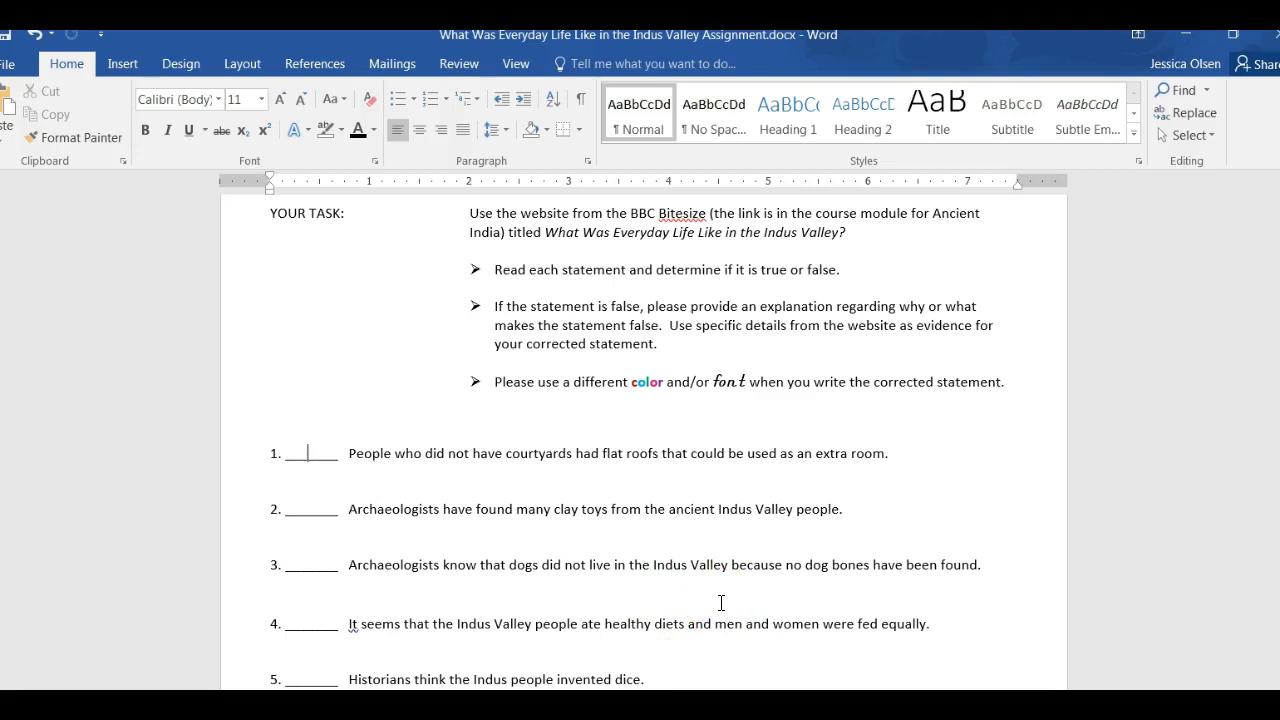